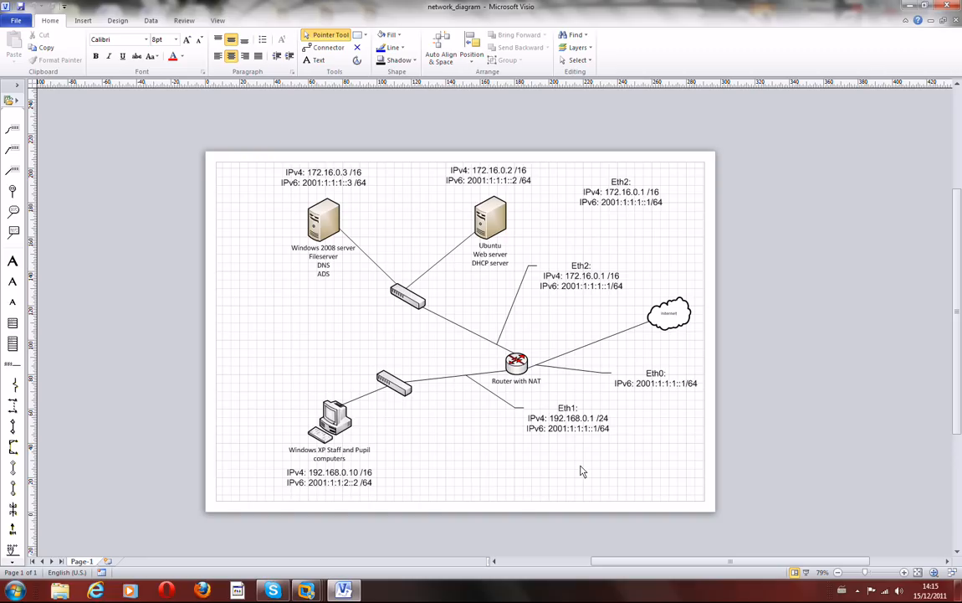
{"action": "mouse_move", "coordinate": [753, 375]}
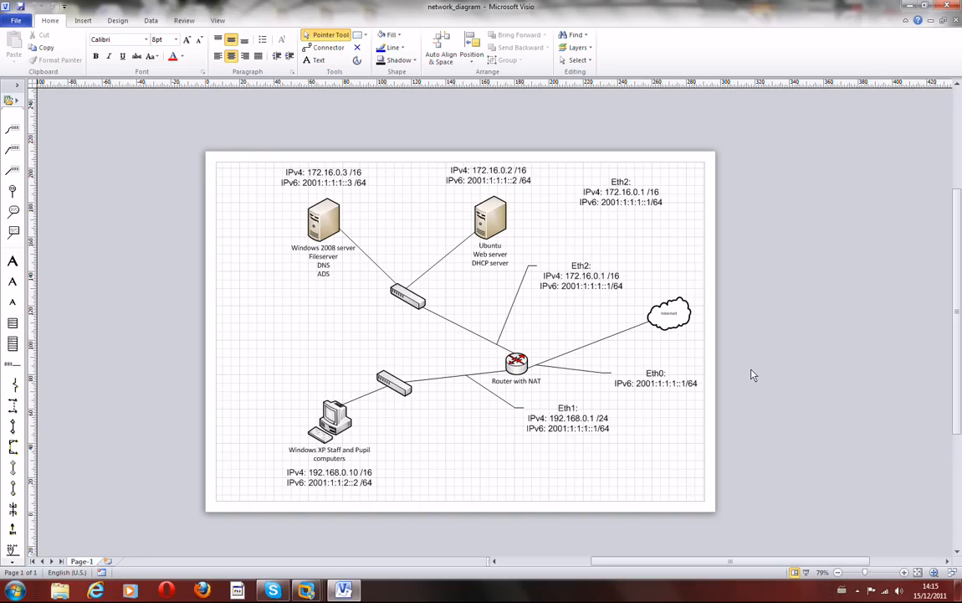
{"action": "mouse_move", "coordinate": [738, 318]}
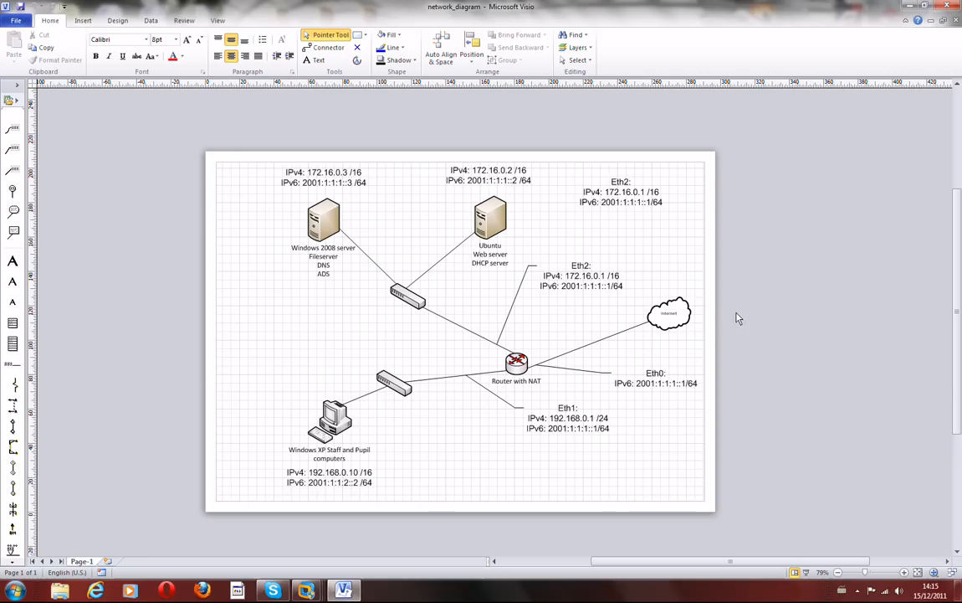
{"action": "mouse_move", "coordinate": [355, 241]}
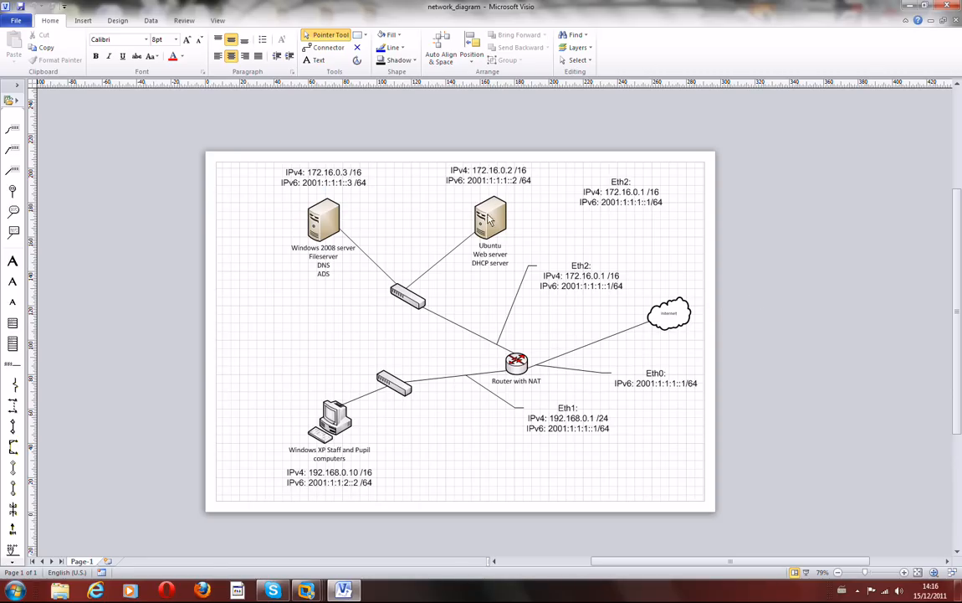
{"action": "mouse_move", "coordinate": [341, 427]}
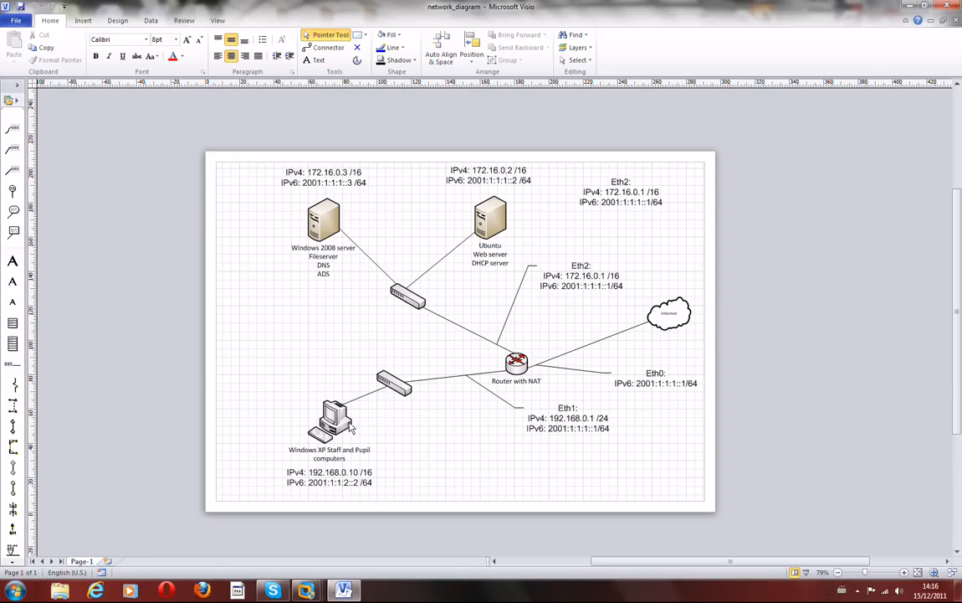
{"action": "mouse_move", "coordinate": [350, 446]}
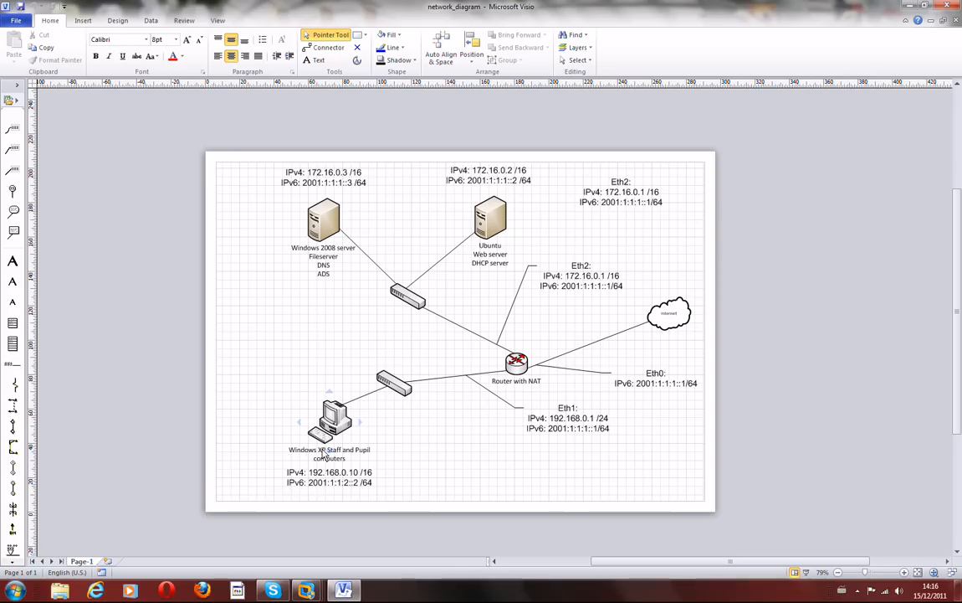
{"action": "mouse_move", "coordinate": [327, 452]}
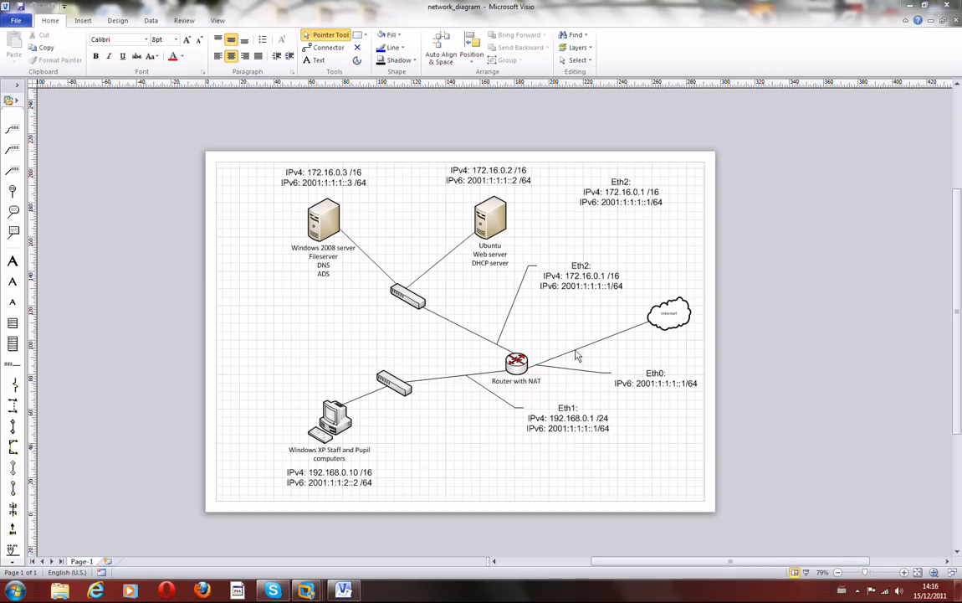
{"action": "mouse_move", "coordinate": [598, 309]}
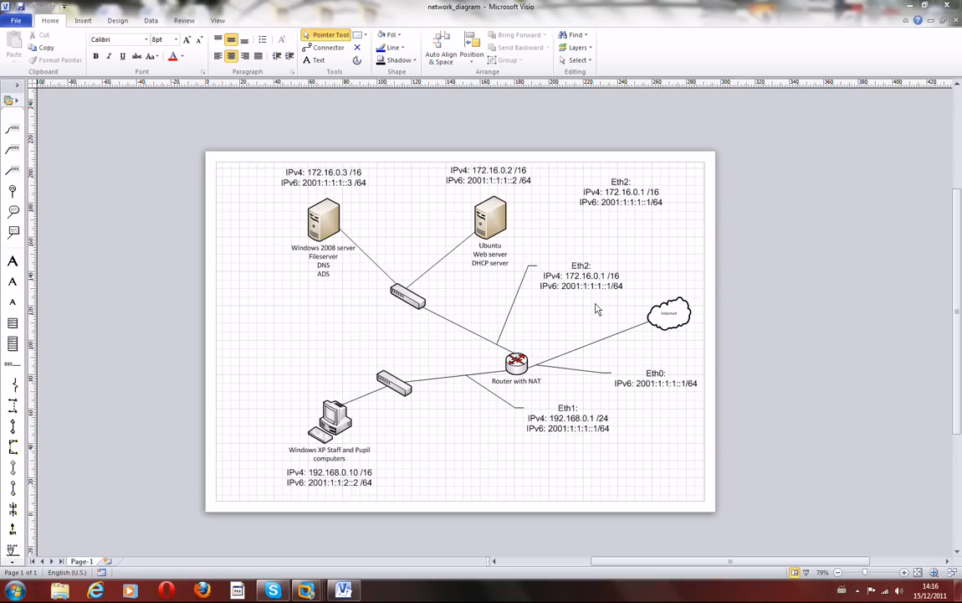
{"action": "mouse_move", "coordinate": [586, 308]}
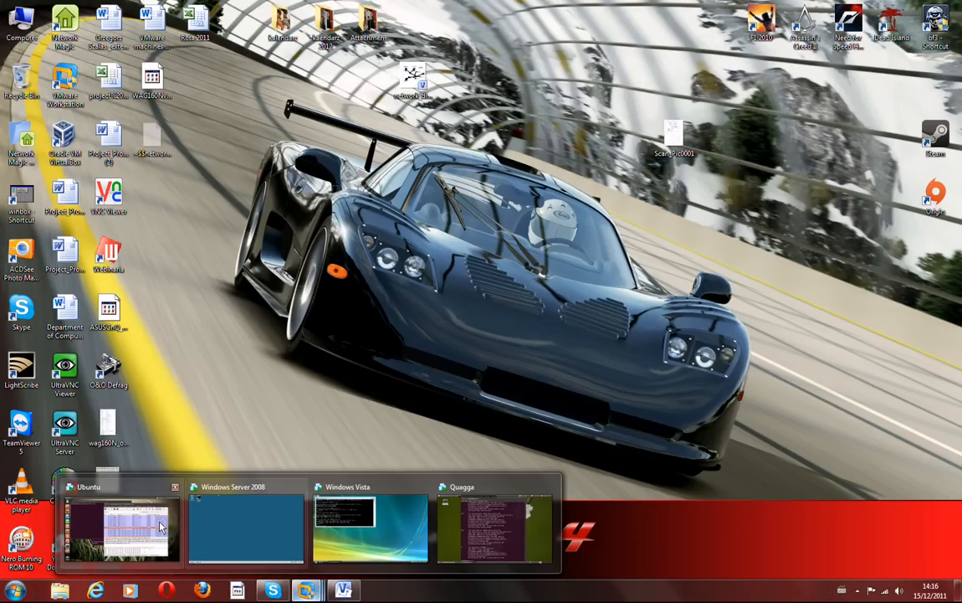
Step: Bring up the Ubuntu VM and run ping6 2001:1:1:1::1 and route -6 -n in its terminal
{"action": "left_click", "coordinate": [125, 527]}
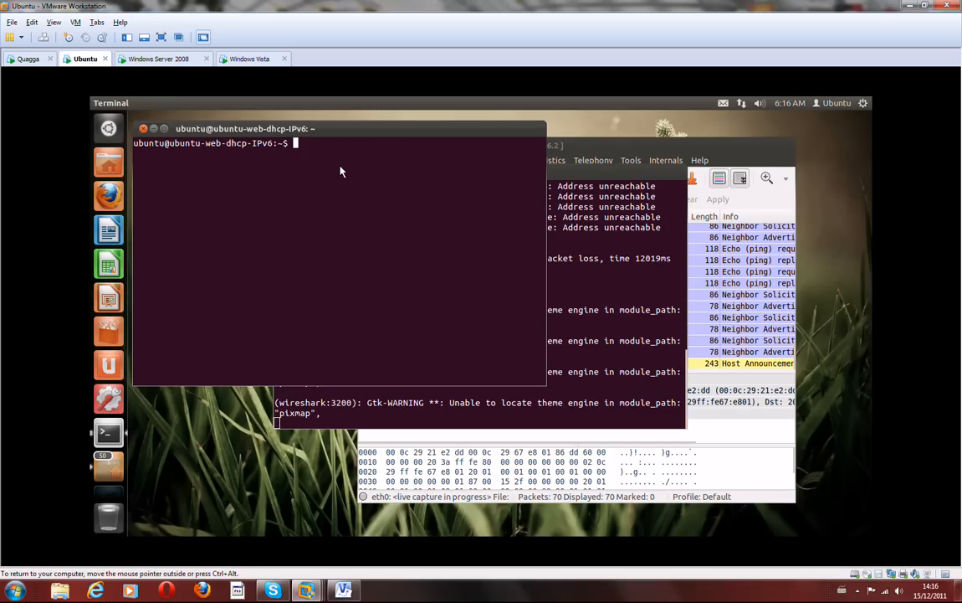
{"action": "type", "text": "ping6 2001:1:1:1::1"}
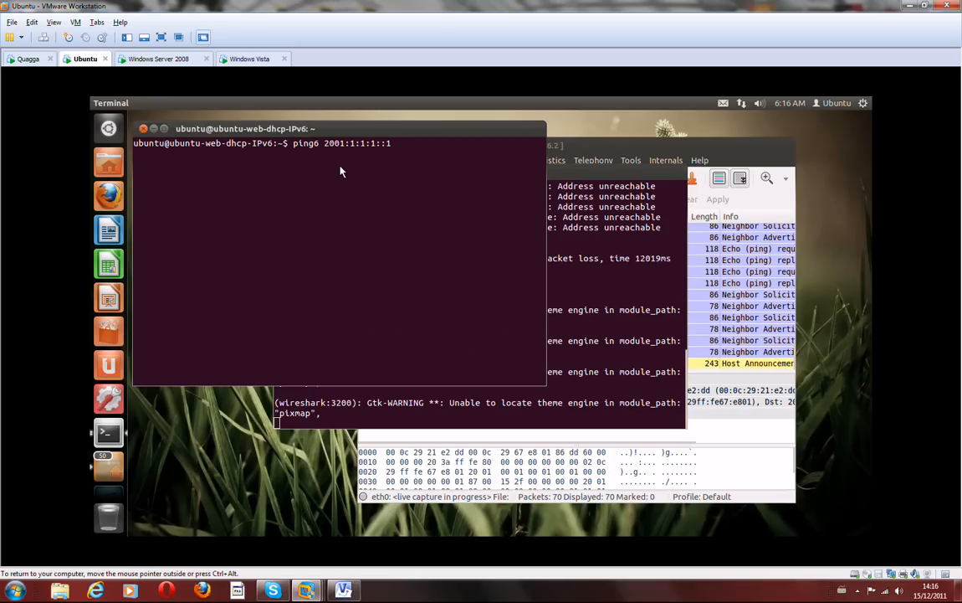
{"action": "type", "text": "route -6 -n"}
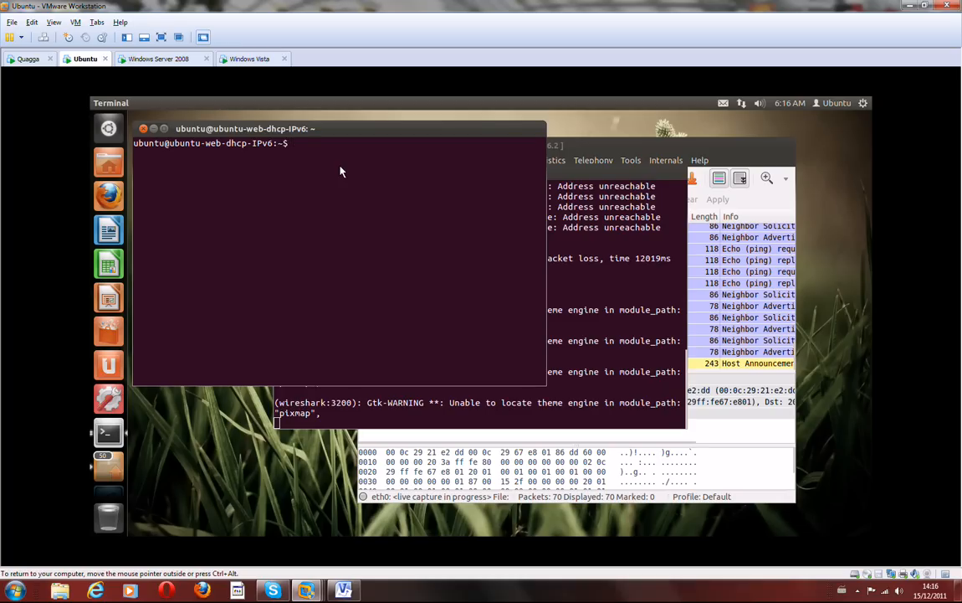
Step: On the Quagga router, highlight eth1's IPv4 address and eth2's global IPv6 address in the ifconfig output
{"action": "left_click", "coordinate": [23, 57]}
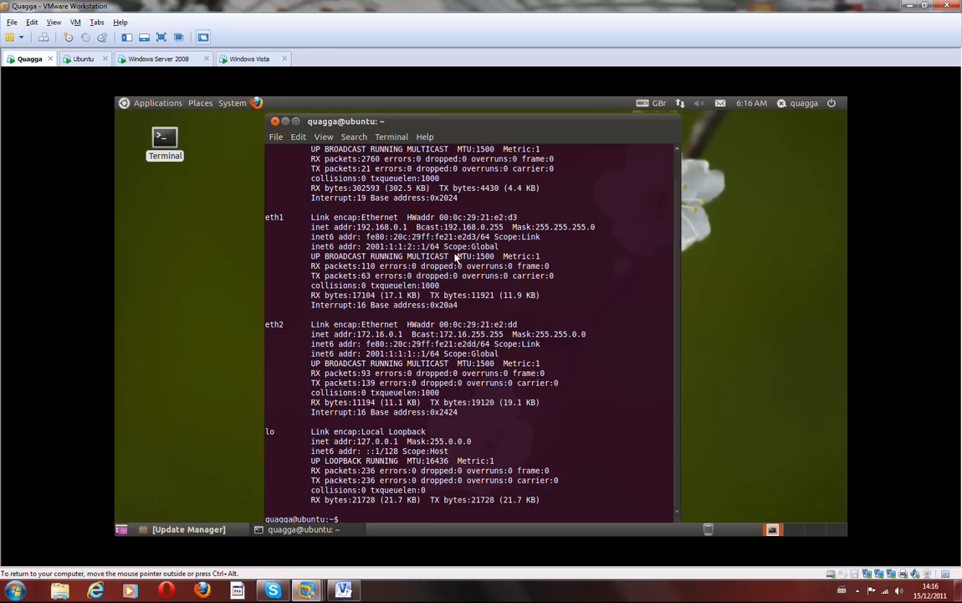
{"action": "double_click", "coordinate": [402, 246]}
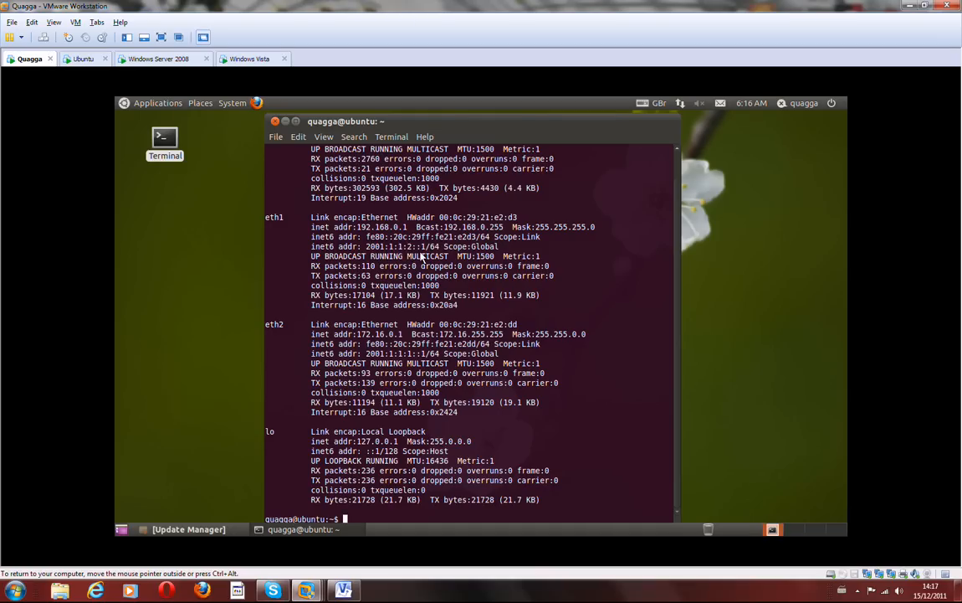
{"action": "double_click", "coordinate": [422, 246]}
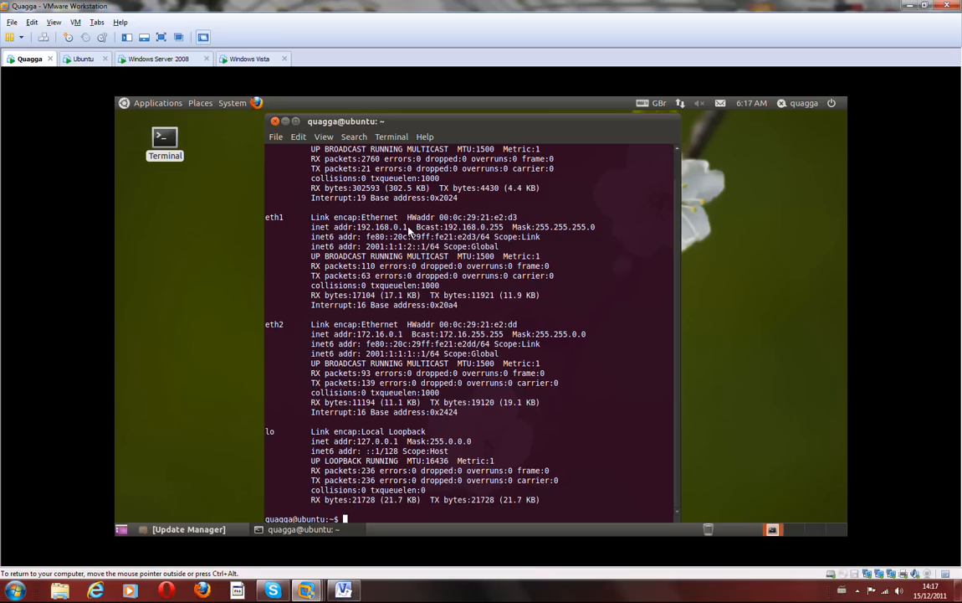
{"action": "double_click", "coordinate": [378, 227]}
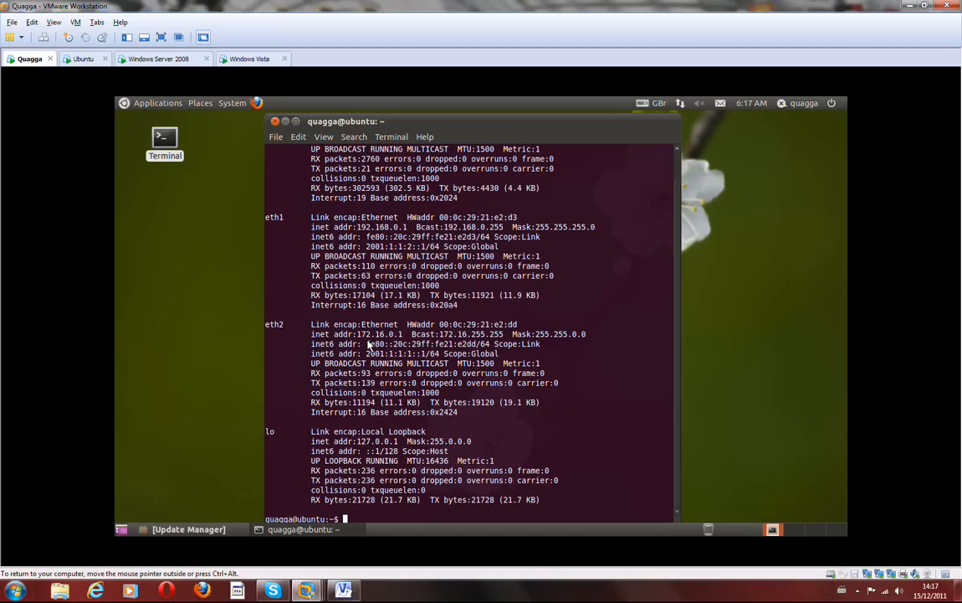
{"action": "left_click_drag", "start_coordinate": [368, 353], "coordinate": [445, 353]}
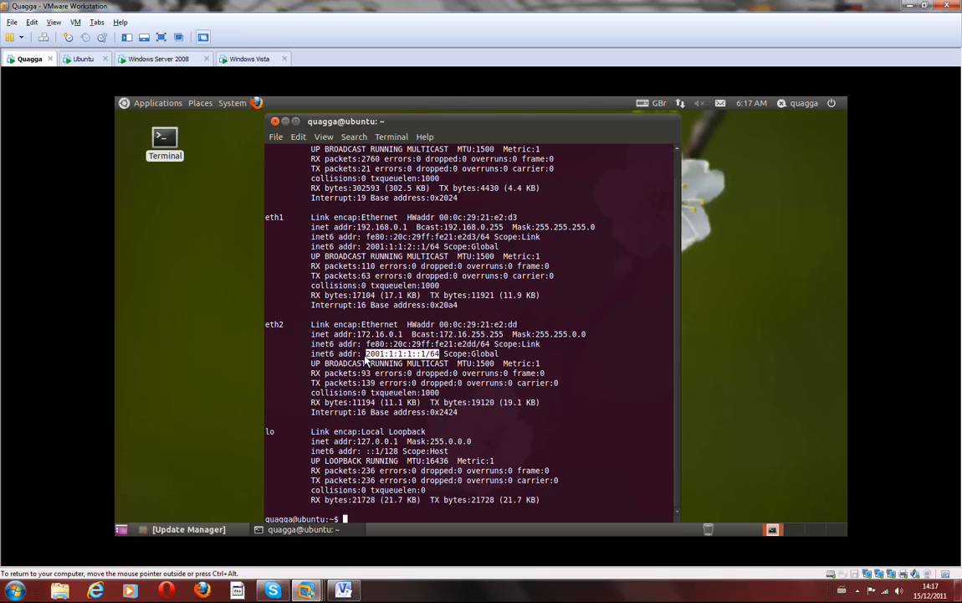
{"action": "mouse_move", "coordinate": [395, 318]}
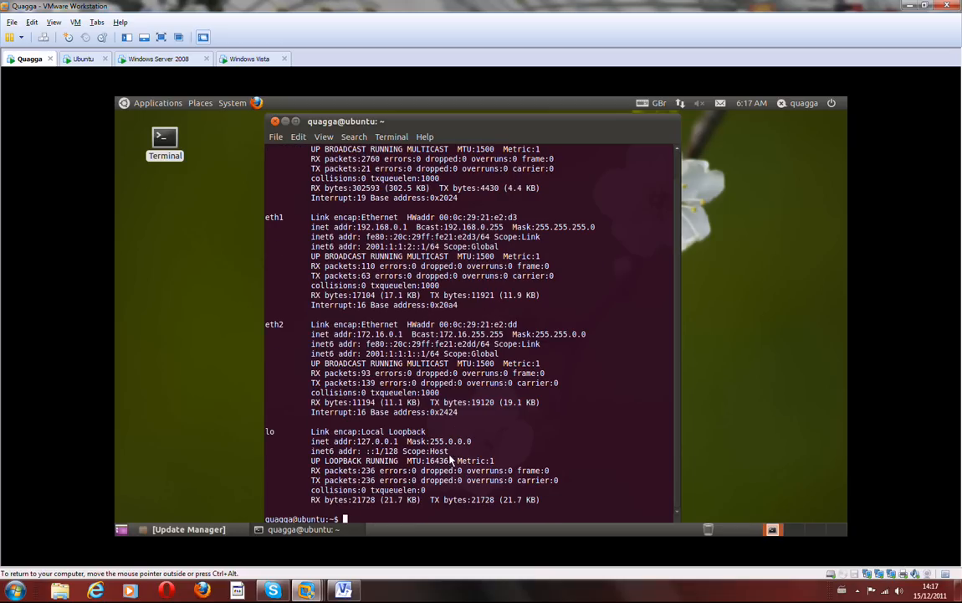
{"action": "mouse_move", "coordinate": [458, 470]}
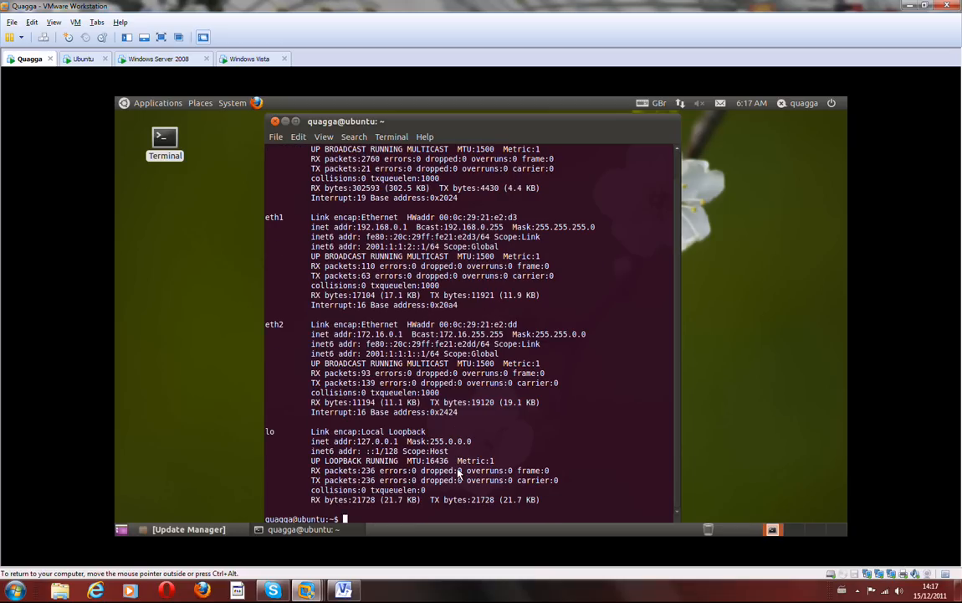
Step: From the Quagga terminal, ping 172.16.0.3 and 192.168.0.10 successfully
{"action": "type", "text": "ping"}
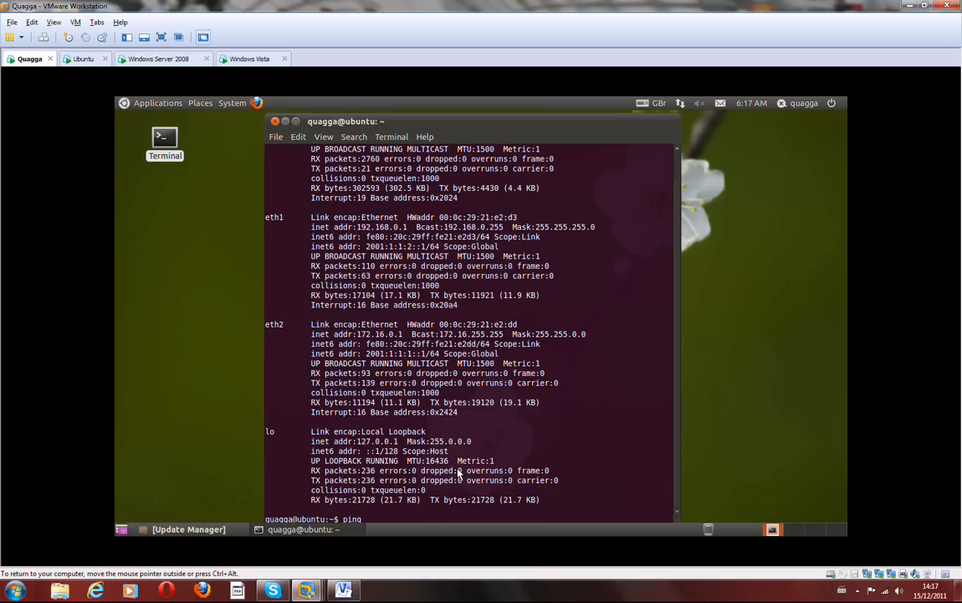
{"action": "type", "text": "17"}
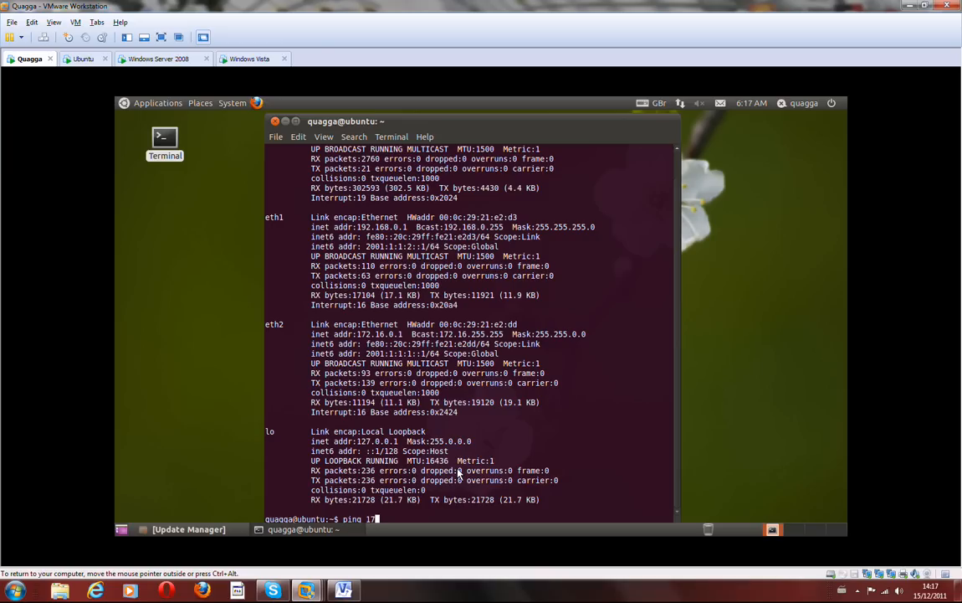
{"action": "type", "text": "2.16.0.3"}
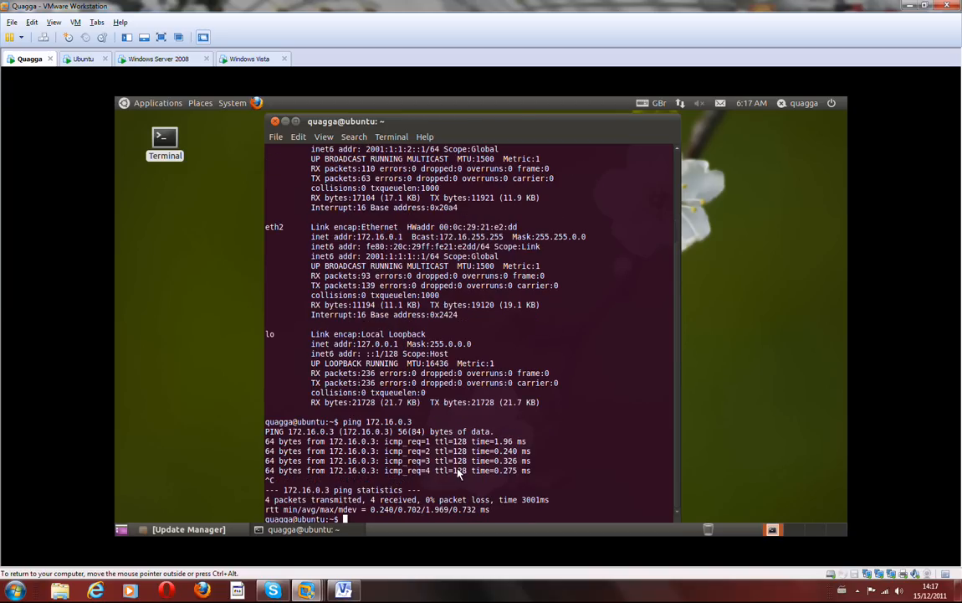
{"action": "type", "text": "ping 172.16.0.3"}
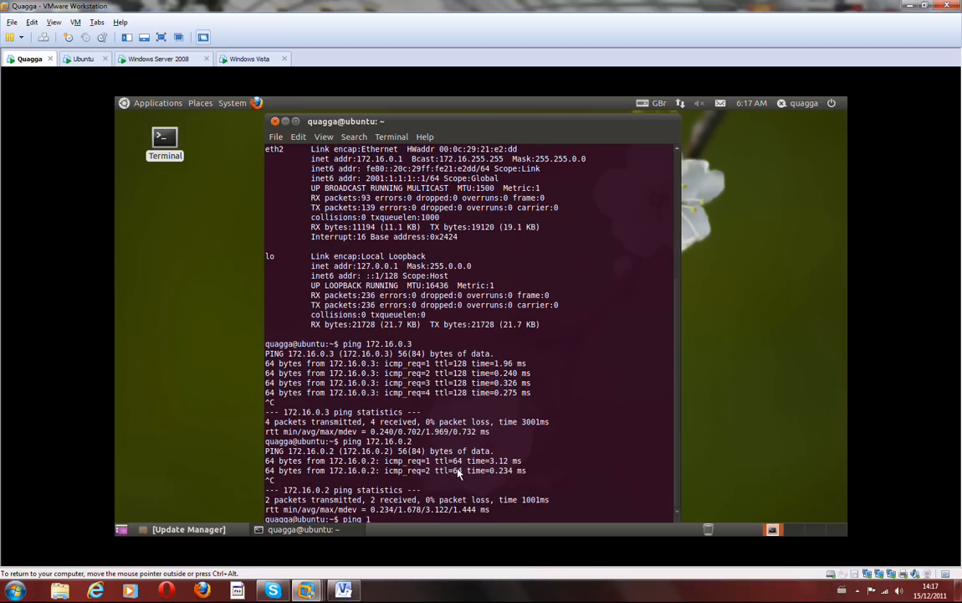
{"action": "type", "text": "92.168"}
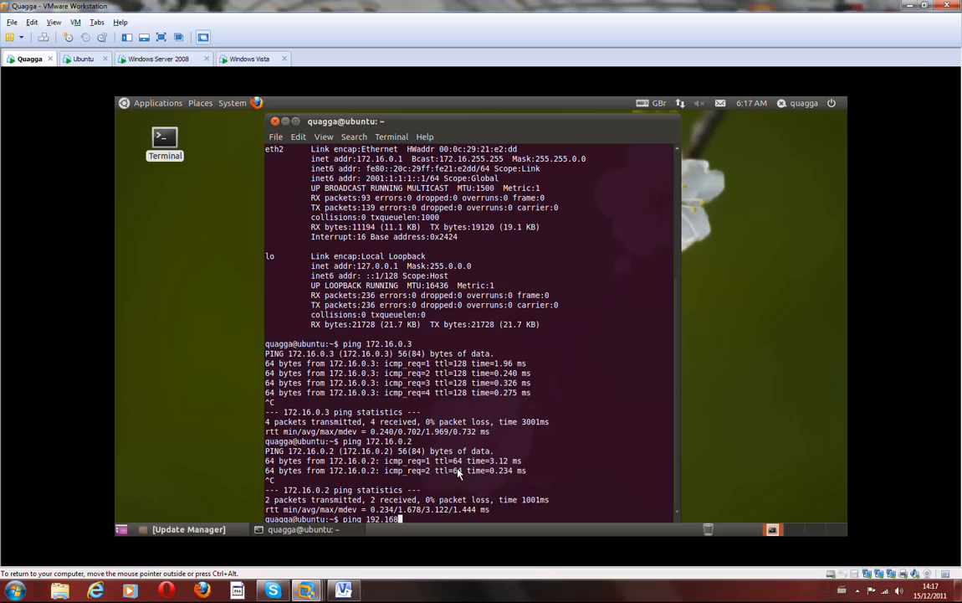
{"action": "type", "text": ".10"}
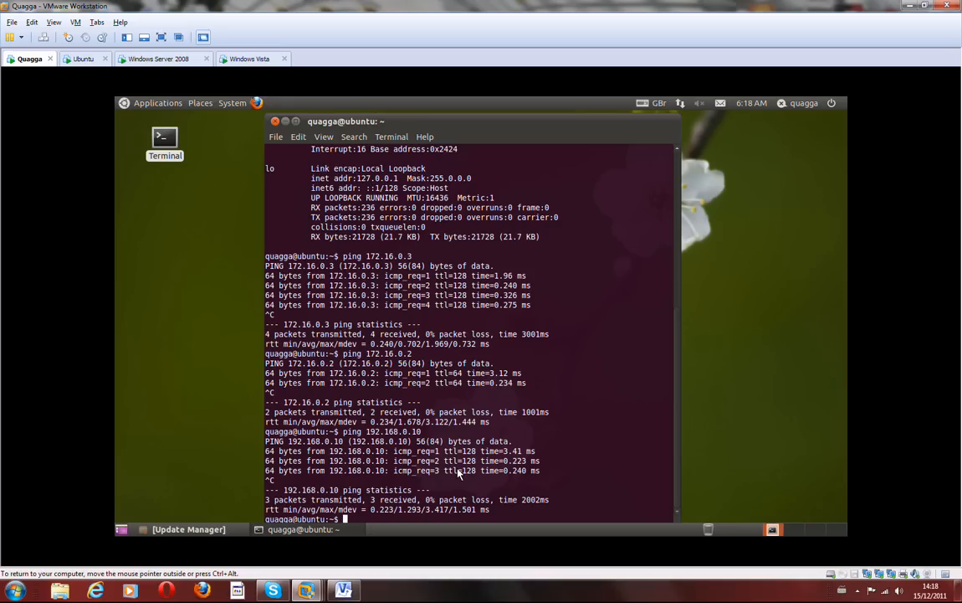
Step: Check ifconfig, then ping6 2001:1:1:1::2 and 2001:1:1:1::3 with no packet loss
{"action": "type", "text": "ifconfig"}
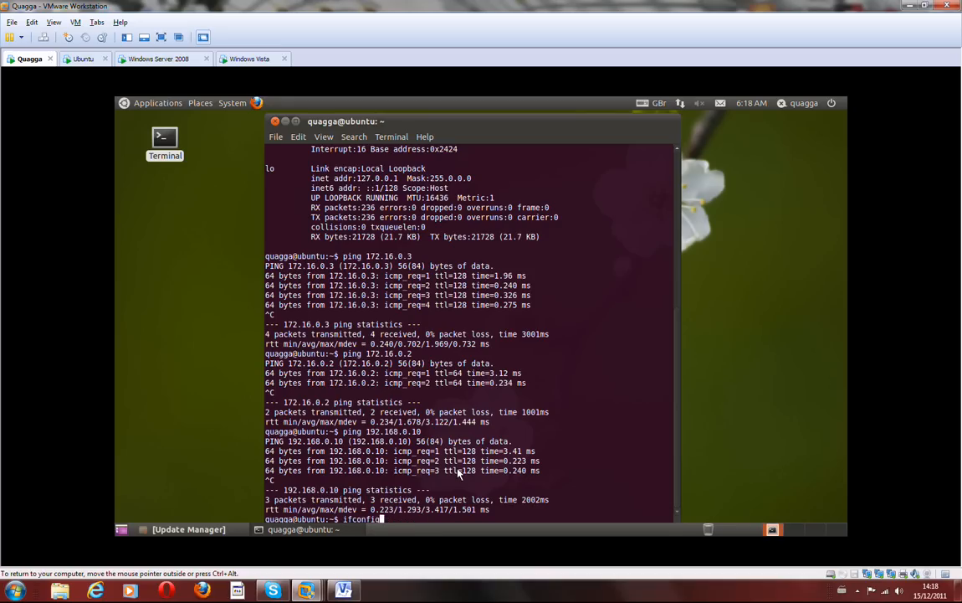
{"action": "type", "text": "ping6 2001:1:1:1::2"}
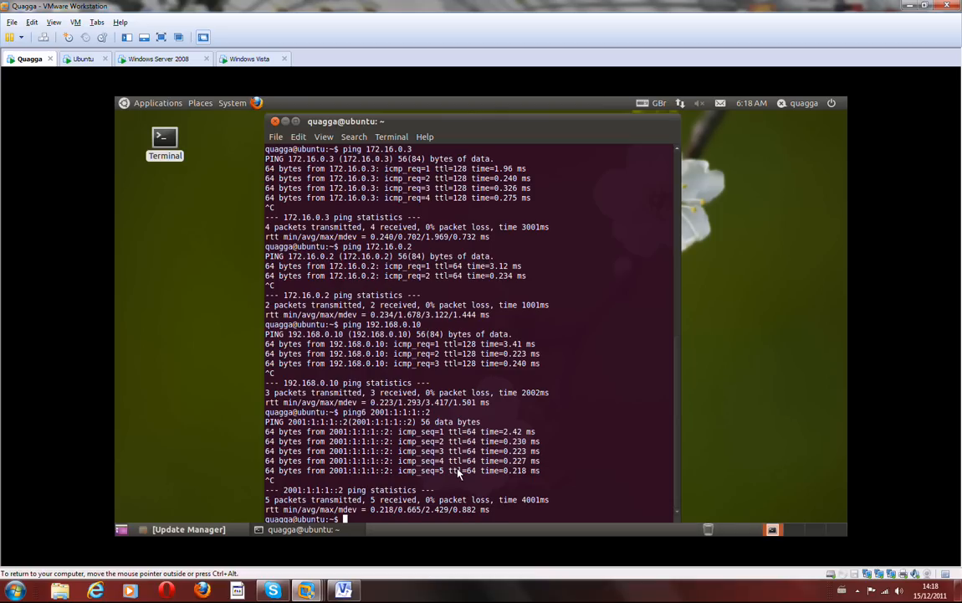
{"action": "type", "text": "ping6 2001:1:1:1::2"}
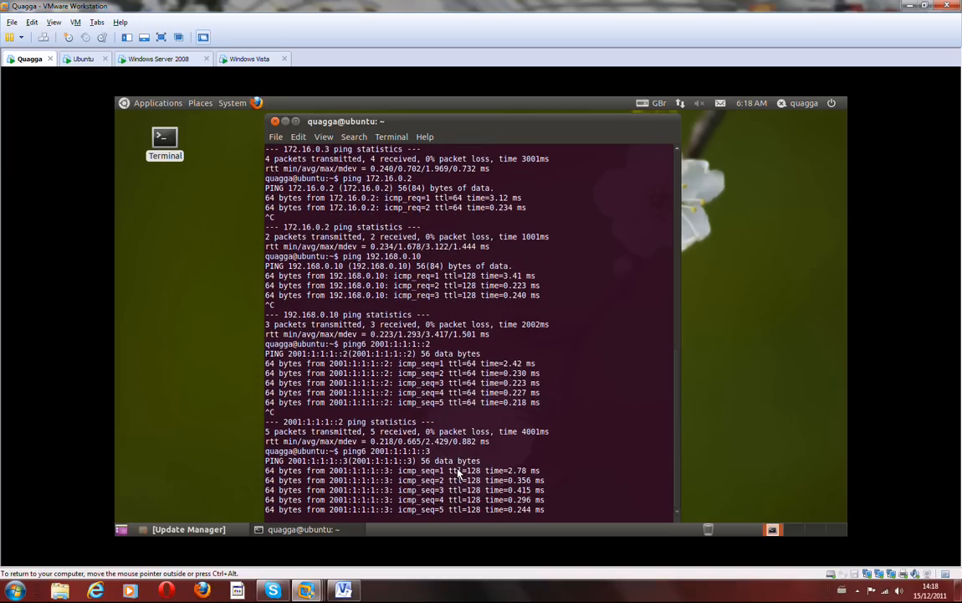
{"action": "scroll", "scroll_direction": "down", "scroll_amount": 3}
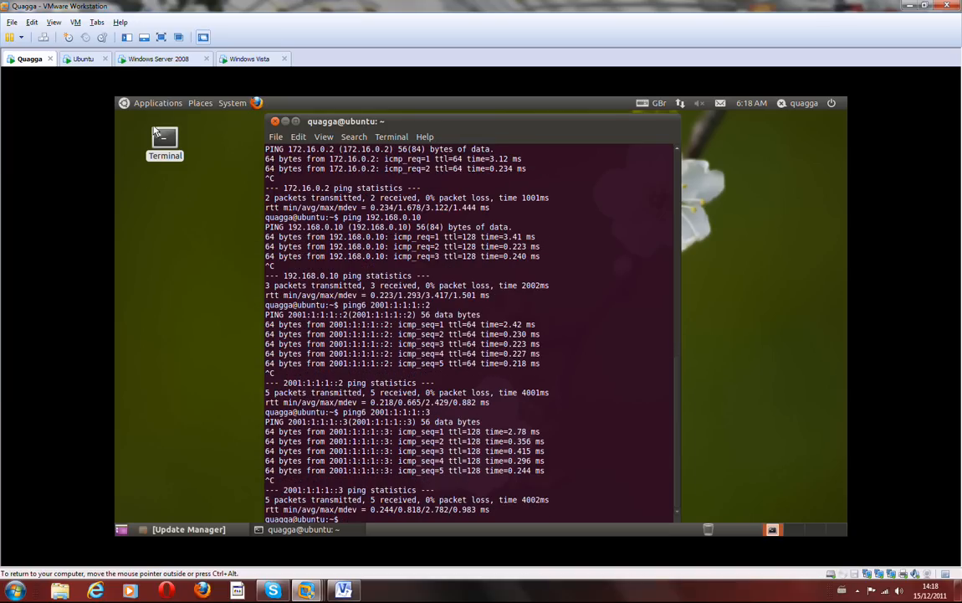
Step: On the Ubuntu VM, ping6 2001:1:1:1::1 and 2001:1:1:1::3 with zero packet loss
{"action": "left_click", "coordinate": [81, 59]}
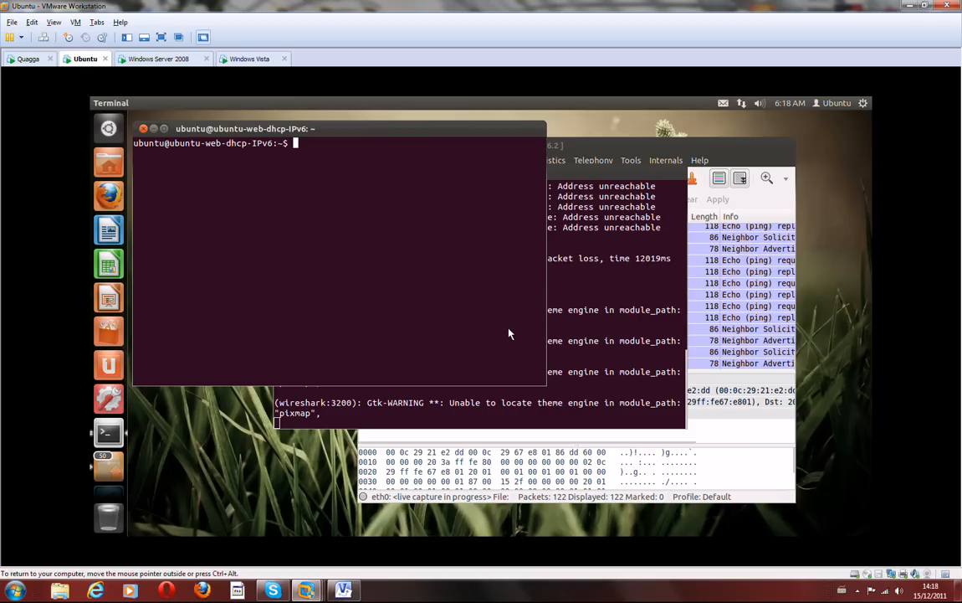
{"action": "mouse_move", "coordinate": [408, 248]}
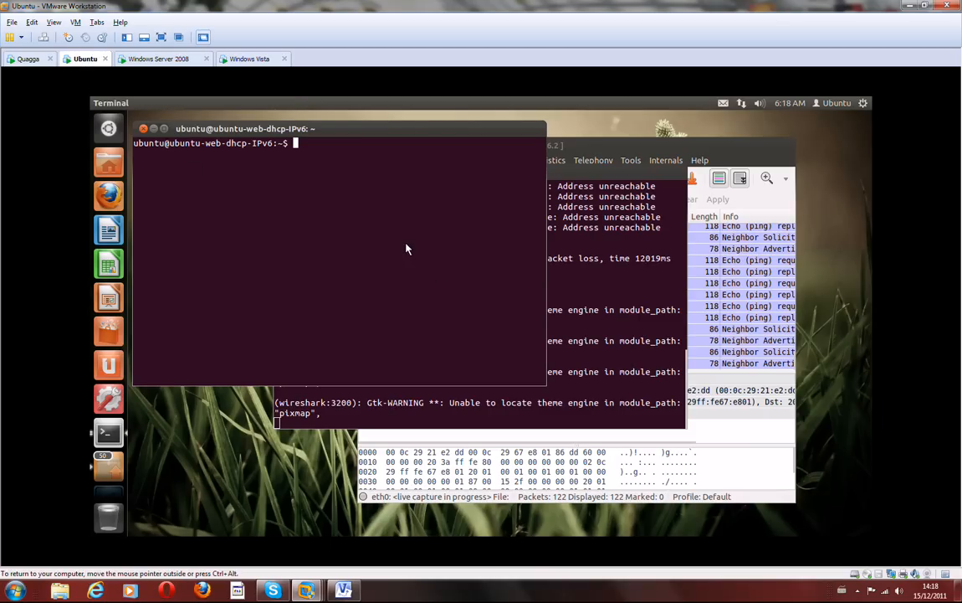
{"action": "type", "text": "ping6 2001:1:1:1::1"}
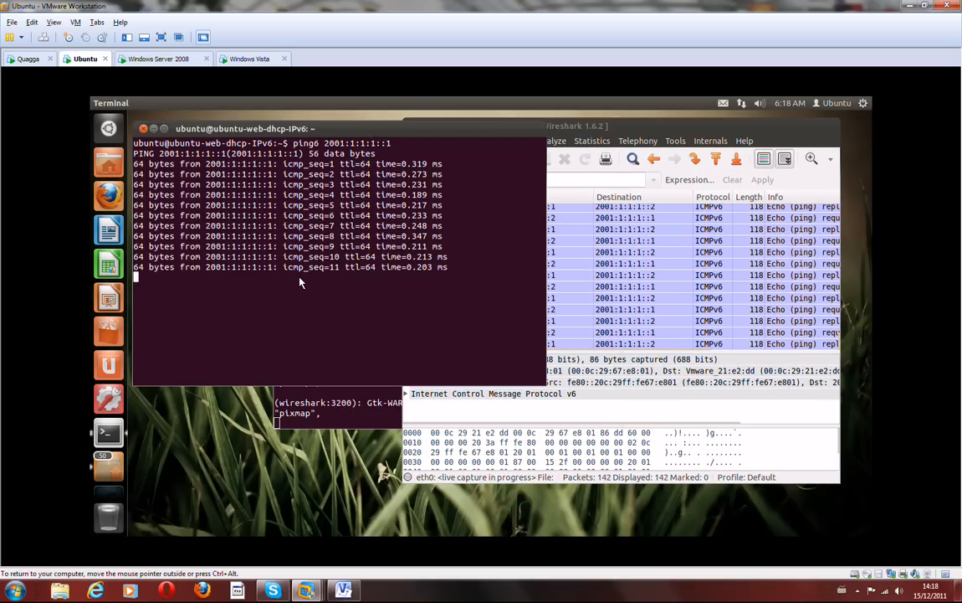
{"action": "key", "text": "ctrl+c"}
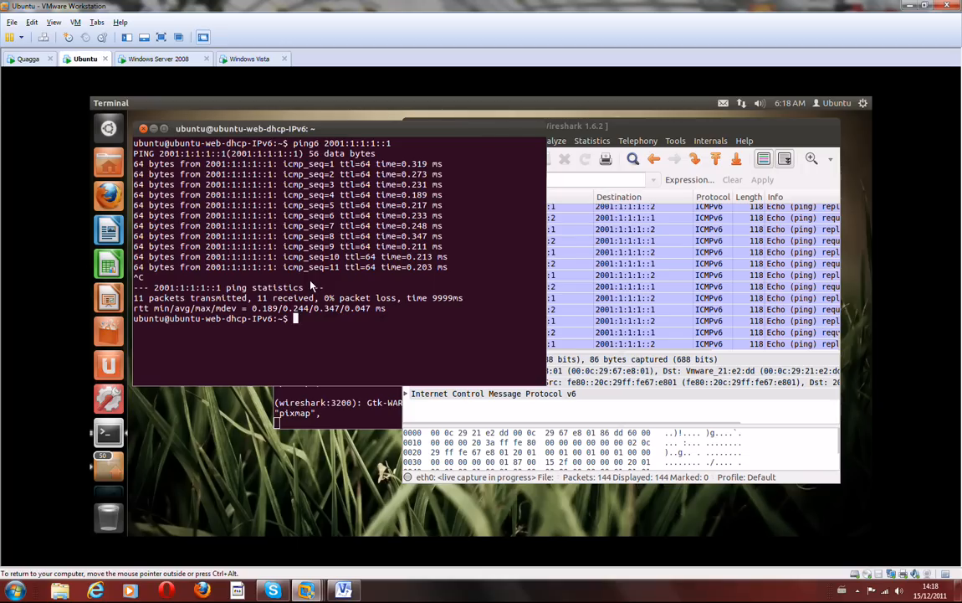
{"action": "type", "text": "ping6 2001:1:1:1::1"}
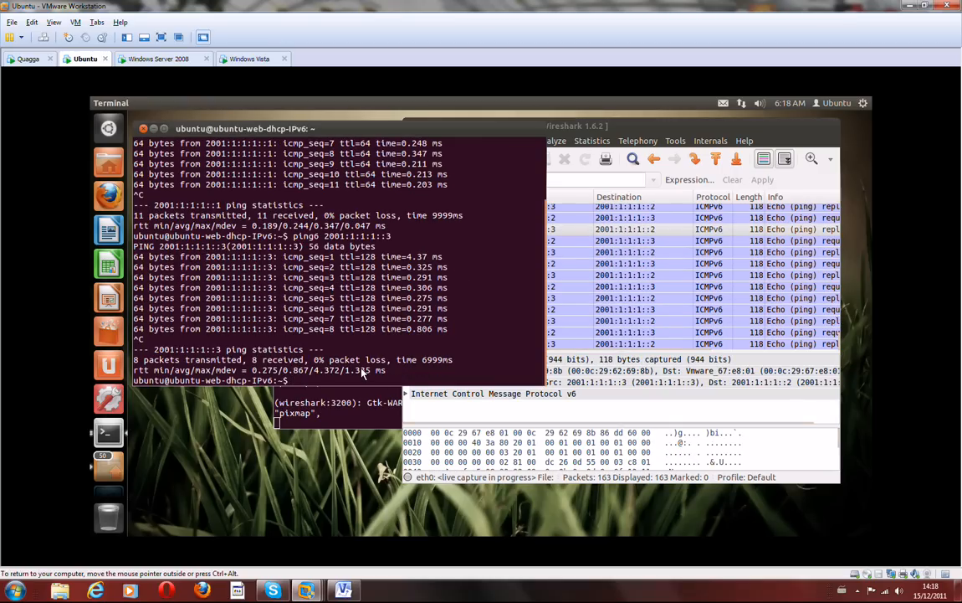
{"action": "mouse_move", "coordinate": [293, 114]}
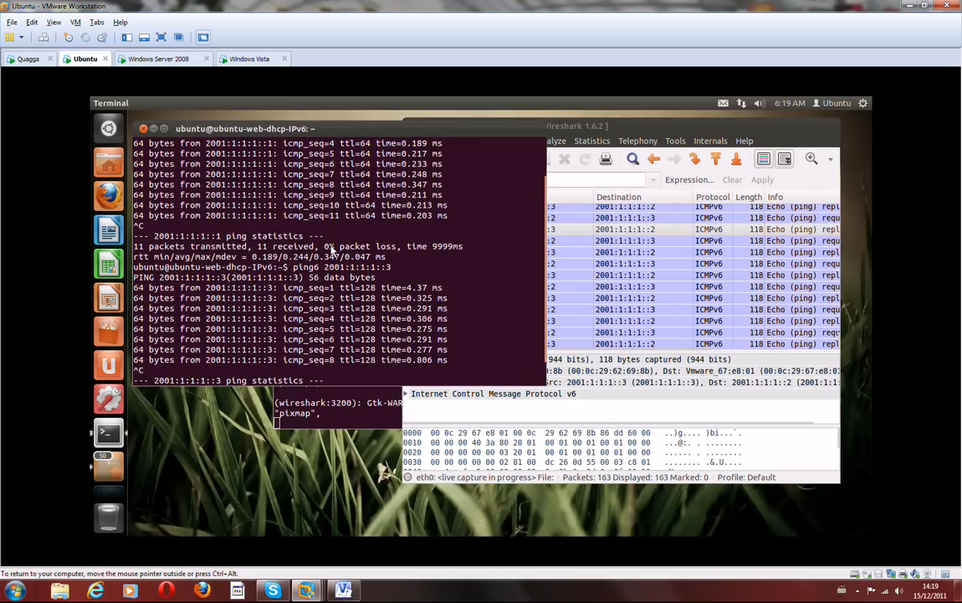
{"action": "mouse_move", "coordinate": [336, 266]}
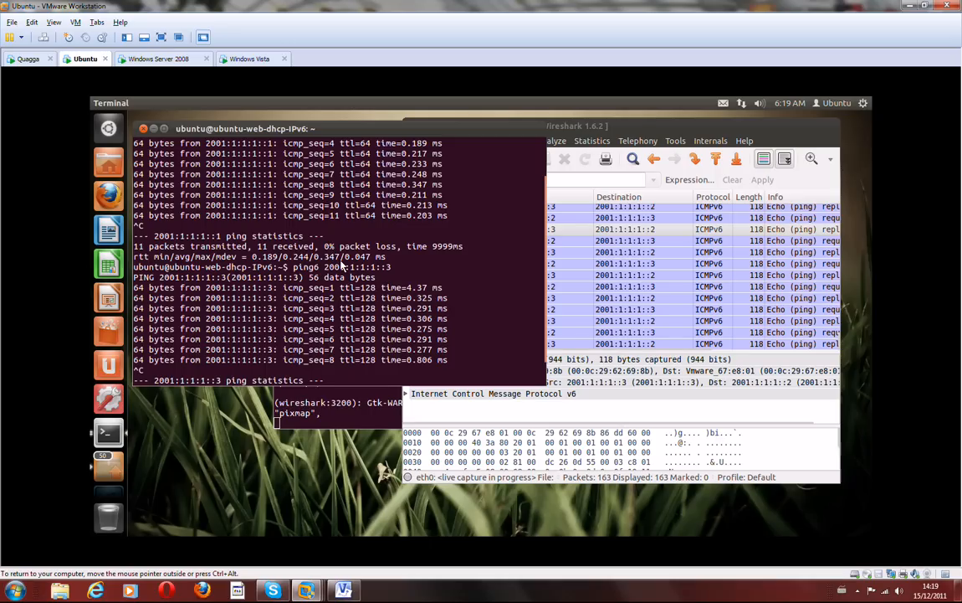
{"action": "mouse_move", "coordinate": [475, 368]}
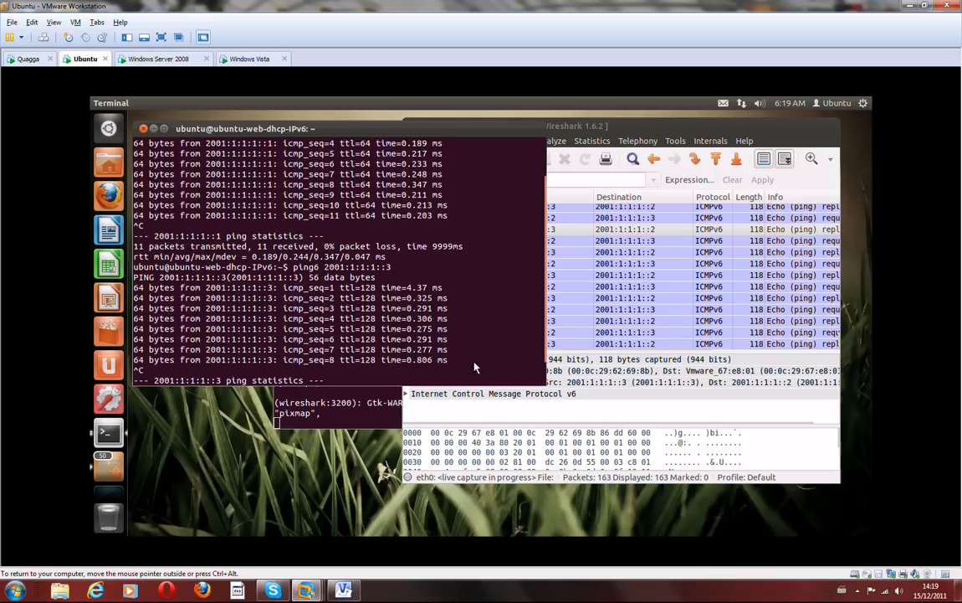
Step: On the Windows Vista VM, ping 2001:1:1:2::1, which reports the host unreachable
{"action": "left_click", "coordinate": [251, 57]}
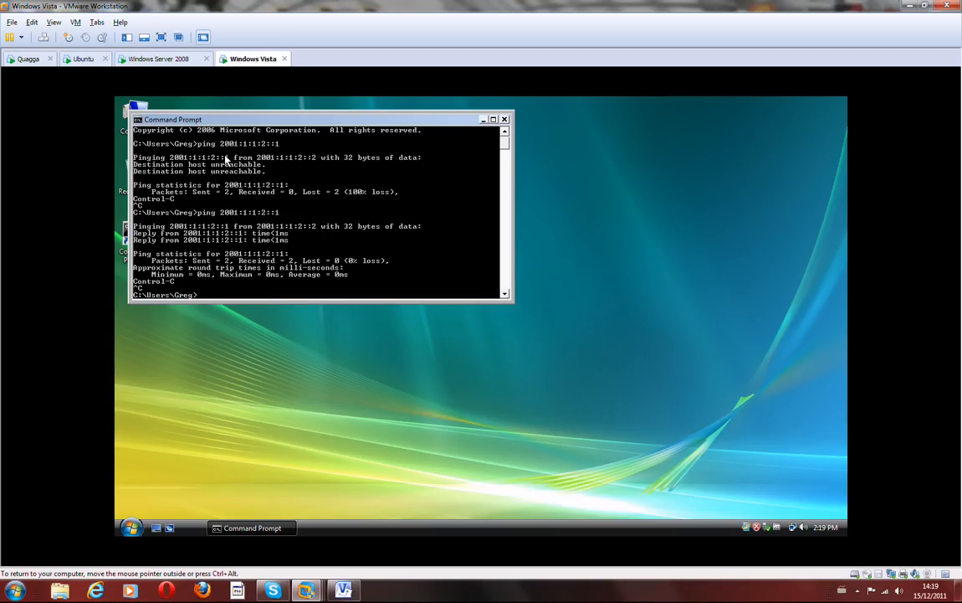
{"action": "type", "text": "ping 2001:1:1:2::1"}
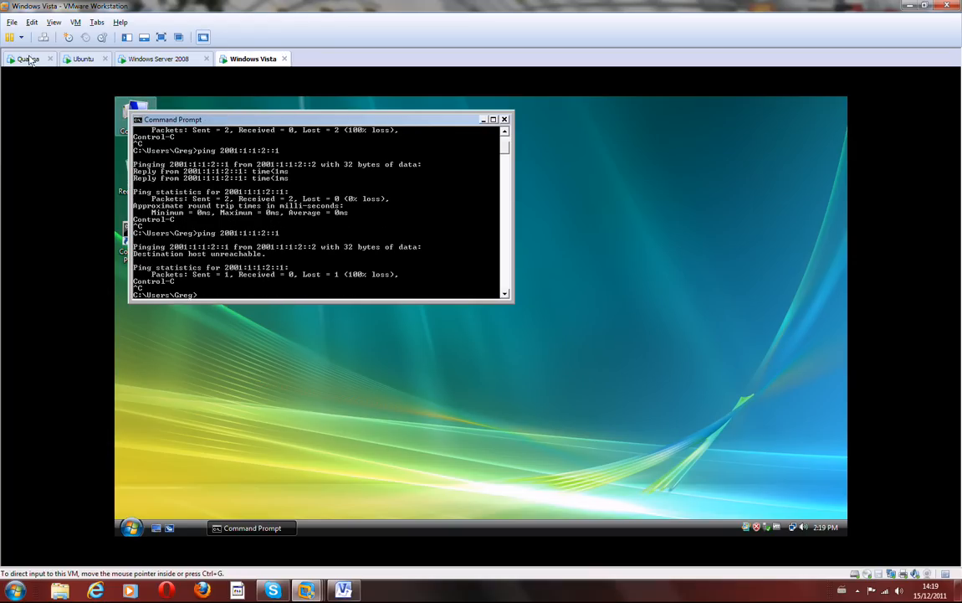
Step: On the Quagga router, ping6 2001:1:1:2::2 successfully, then return to the Vista machine
{"action": "left_click", "coordinate": [28, 60]}
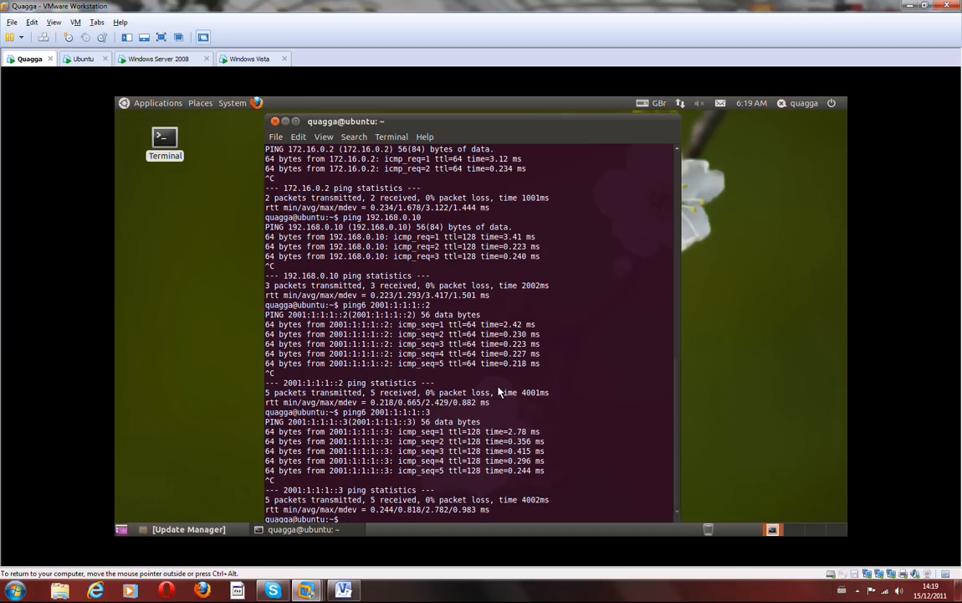
{"action": "type", "text": "ping6 2001:1:1:1::3"}
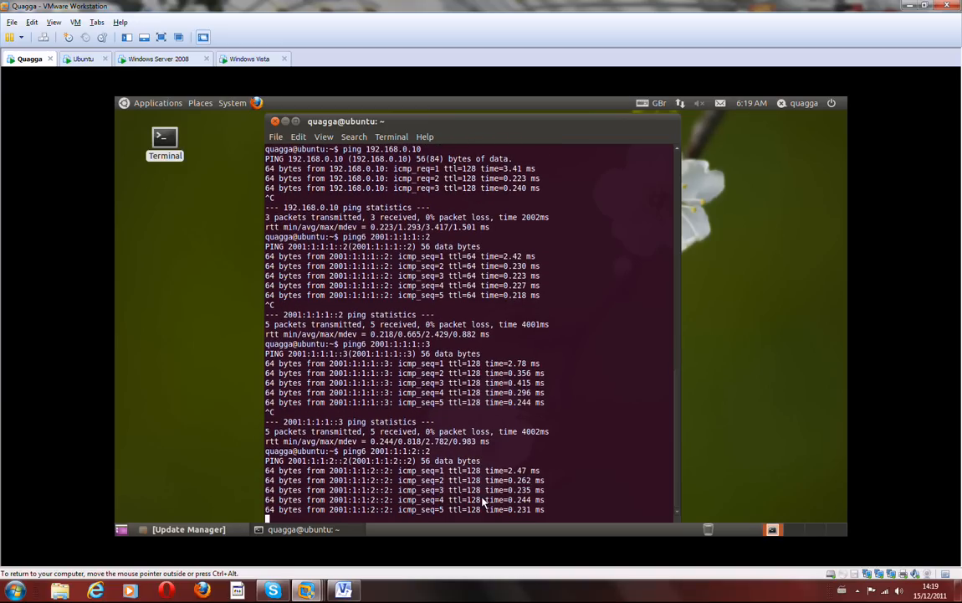
{"action": "left_click", "coordinate": [252, 59]}
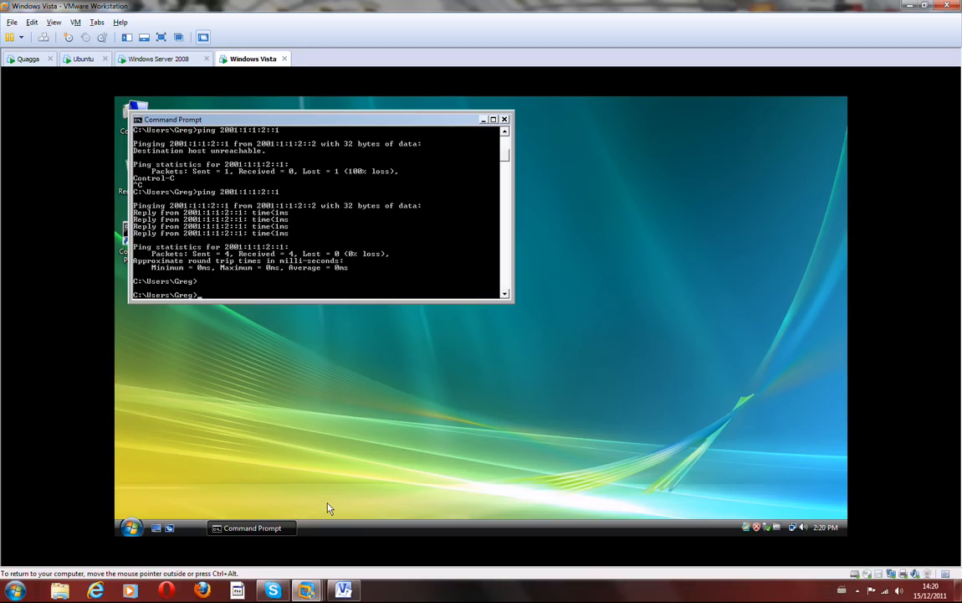
{"action": "mouse_move", "coordinate": [308, 362]}
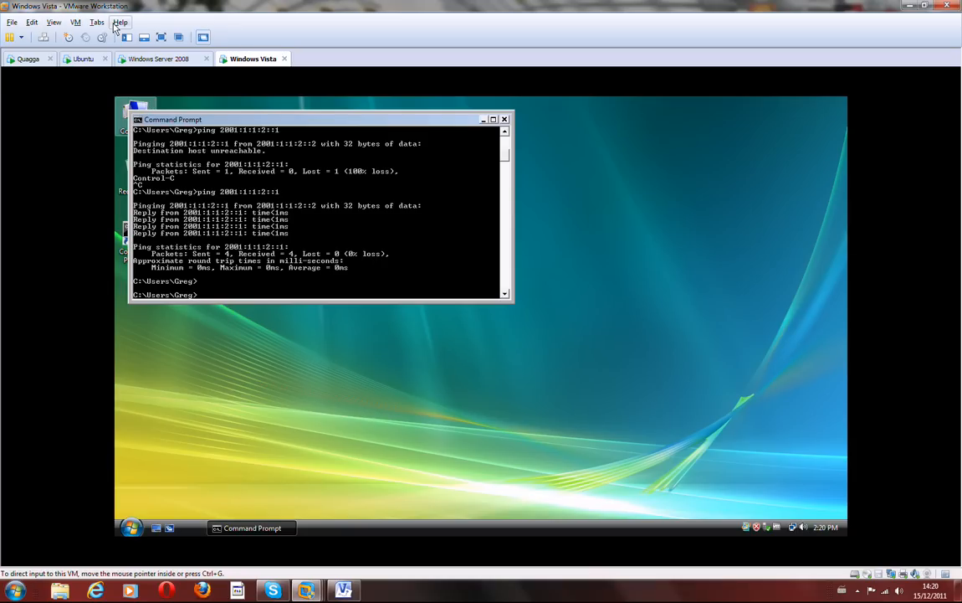
{"action": "left_click", "coordinate": [120, 24]}
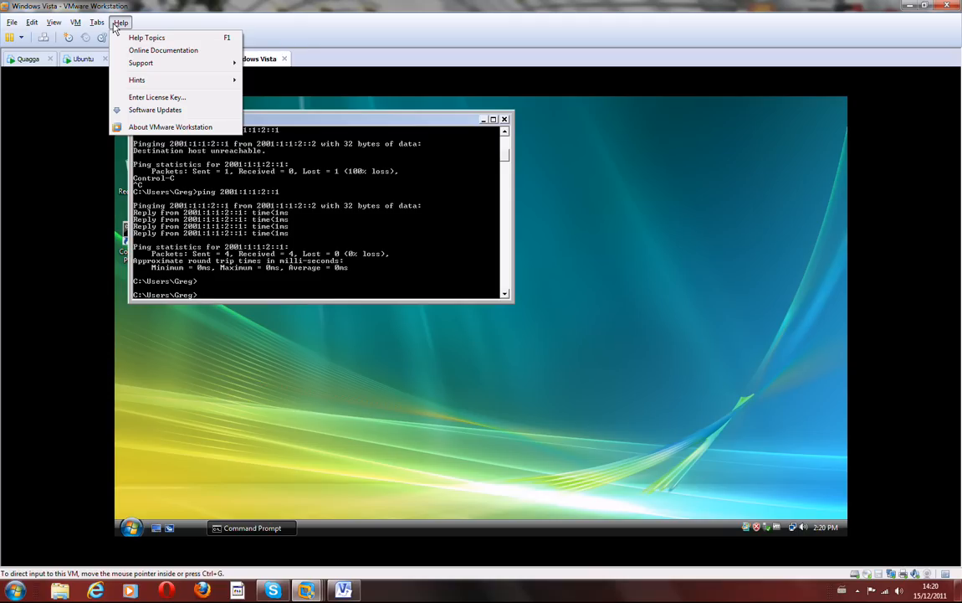
{"action": "mouse_move", "coordinate": [132, 102]}
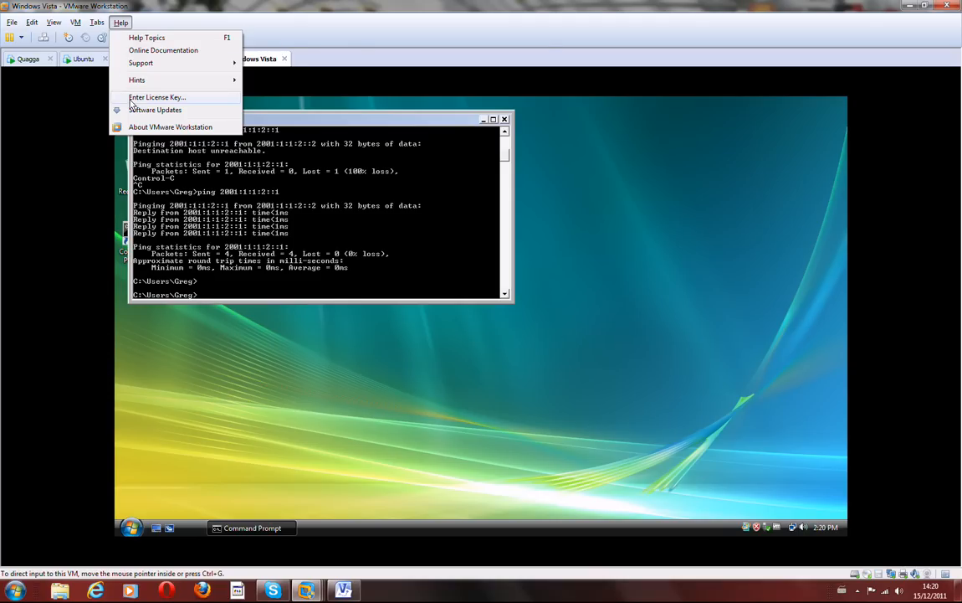
{"action": "mouse_move", "coordinate": [193, 99]}
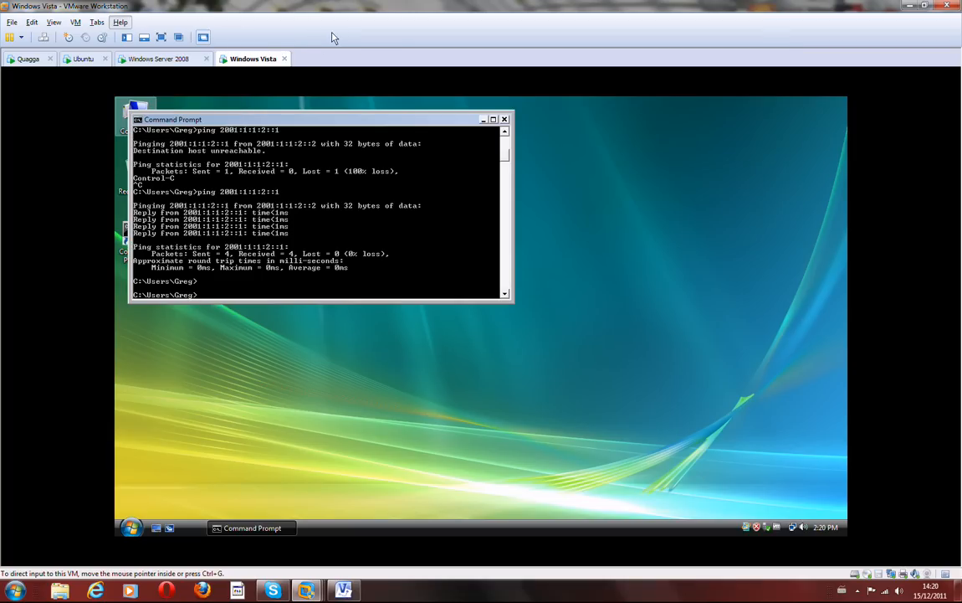
{"action": "mouse_move", "coordinate": [784, 37]}
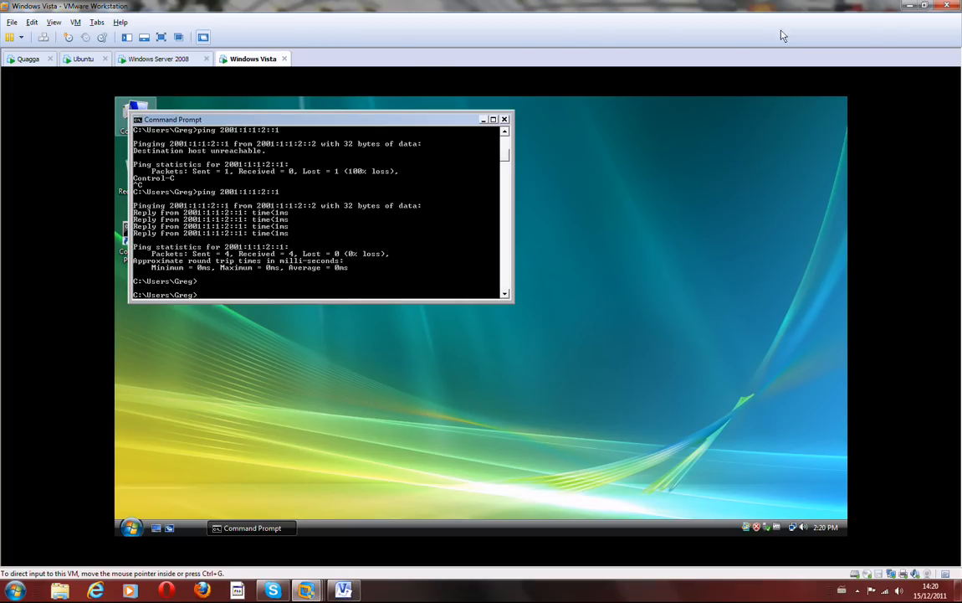
{"action": "mouse_move", "coordinate": [894, 27]}
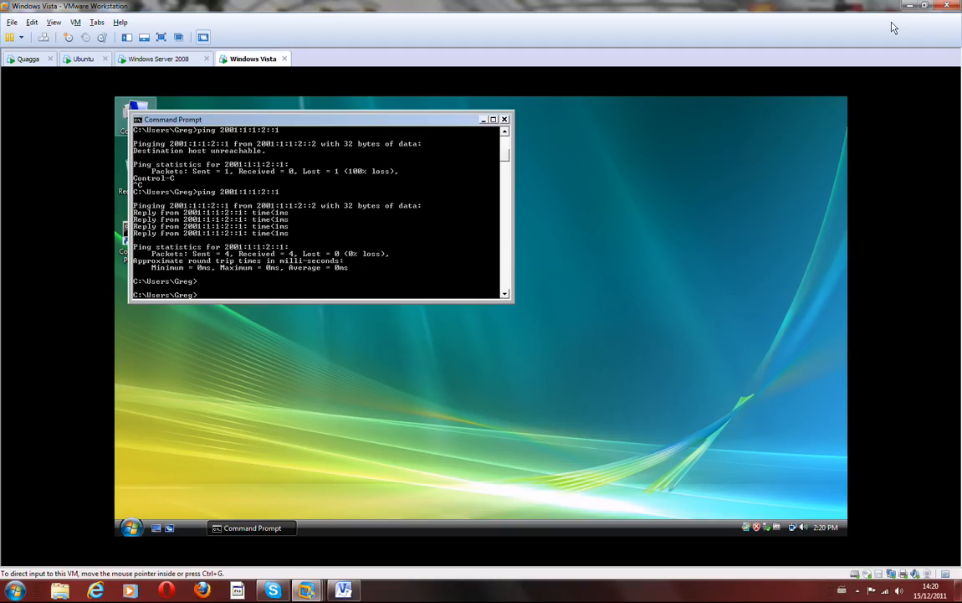
{"action": "mouse_move", "coordinate": [255, 77]}
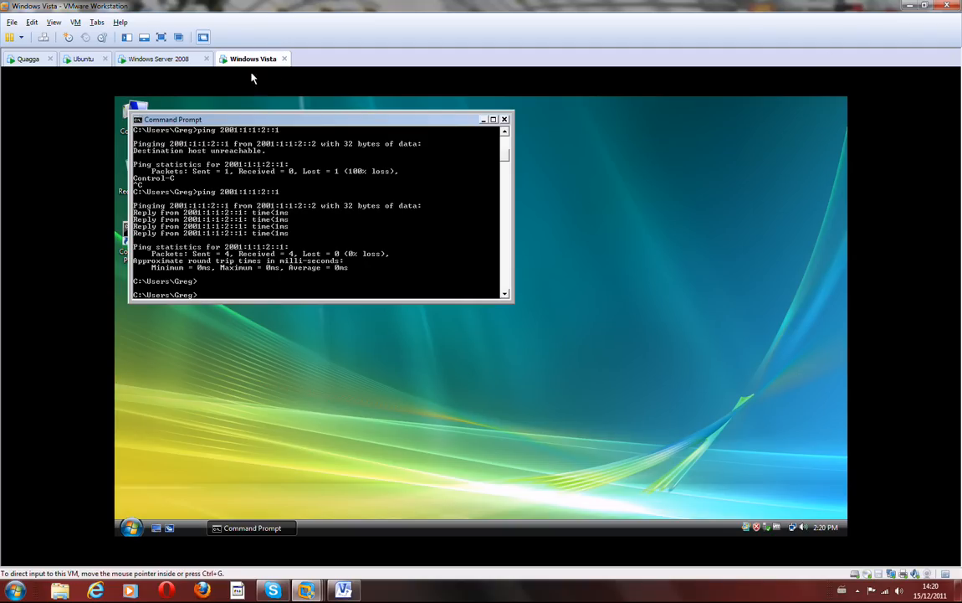
{"action": "mouse_move", "coordinate": [33, 24]}
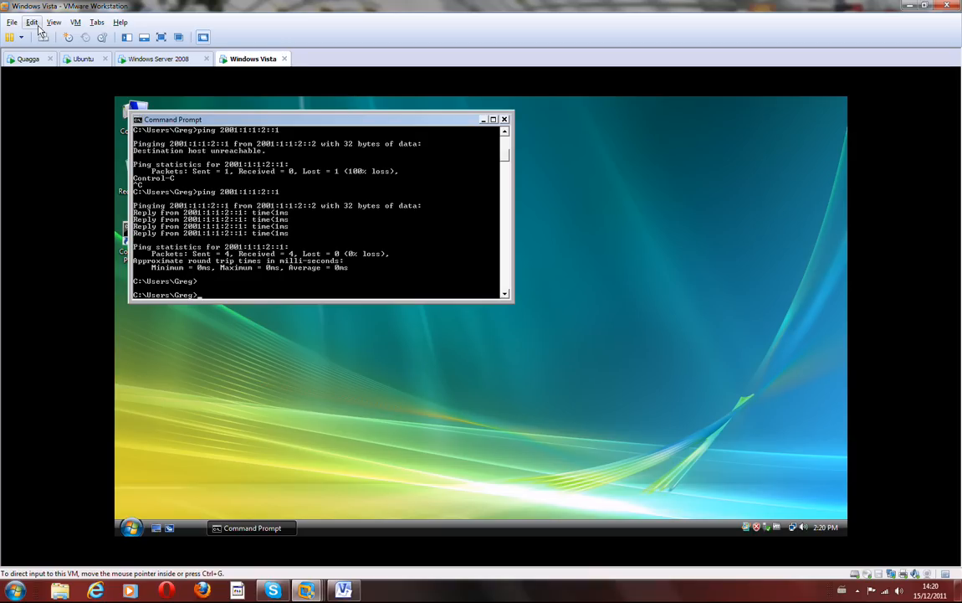
Step: Bring up the Virtual Network Editor from the Edit menu to list the VMnet networks
{"action": "left_click", "coordinate": [32, 23]}
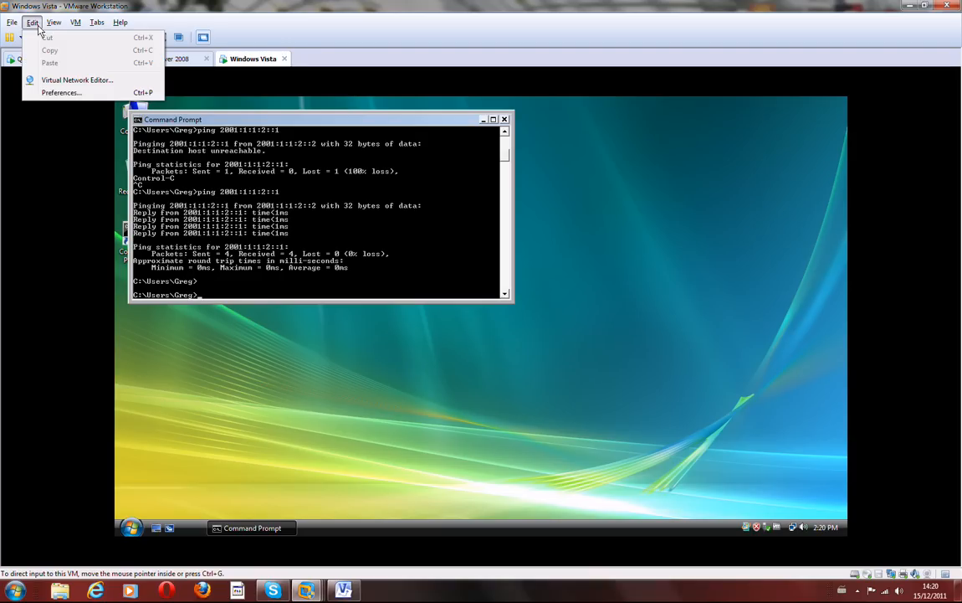
{"action": "left_click", "coordinate": [75, 81]}
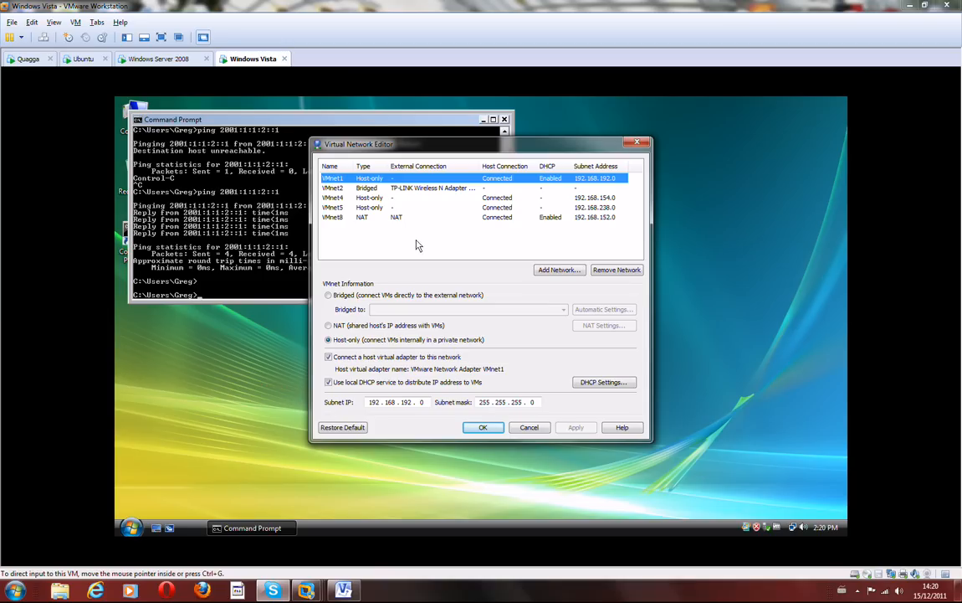
{"action": "mouse_move", "coordinate": [299, 283]}
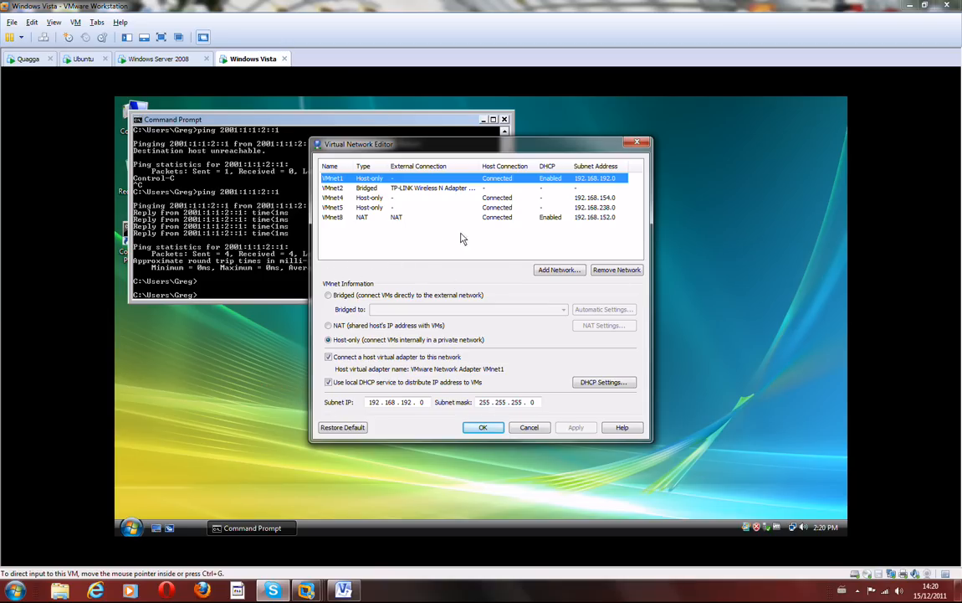
{"action": "mouse_move", "coordinate": [445, 266]}
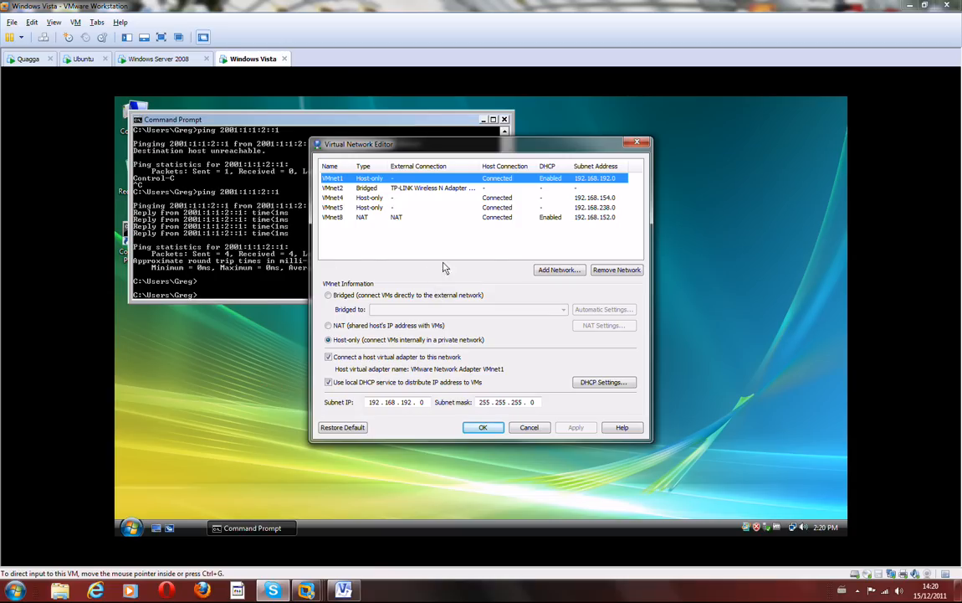
{"action": "mouse_move", "coordinate": [403, 291]}
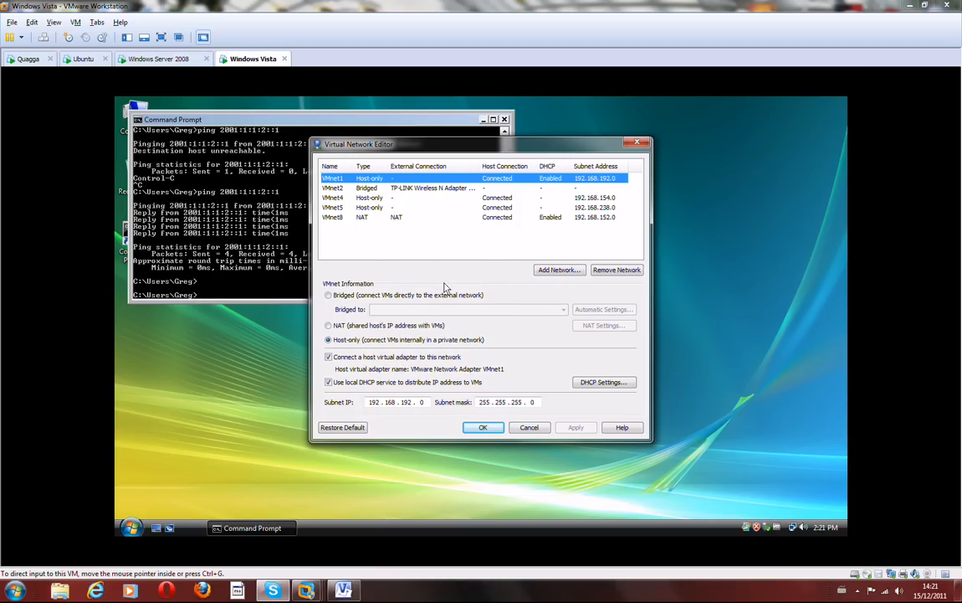
{"action": "mouse_move", "coordinate": [519, 375]}
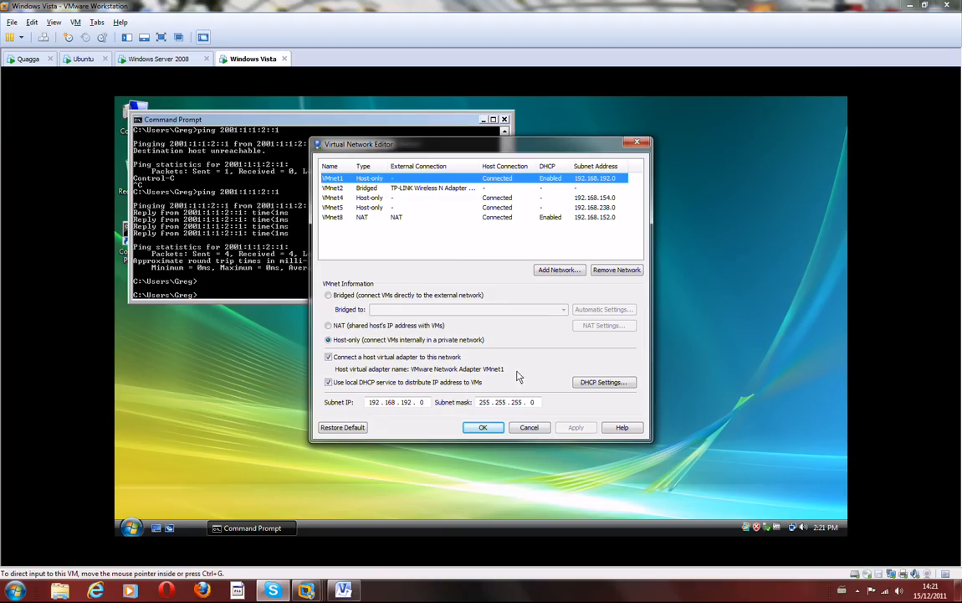
{"action": "mouse_move", "coordinate": [365, 201]}
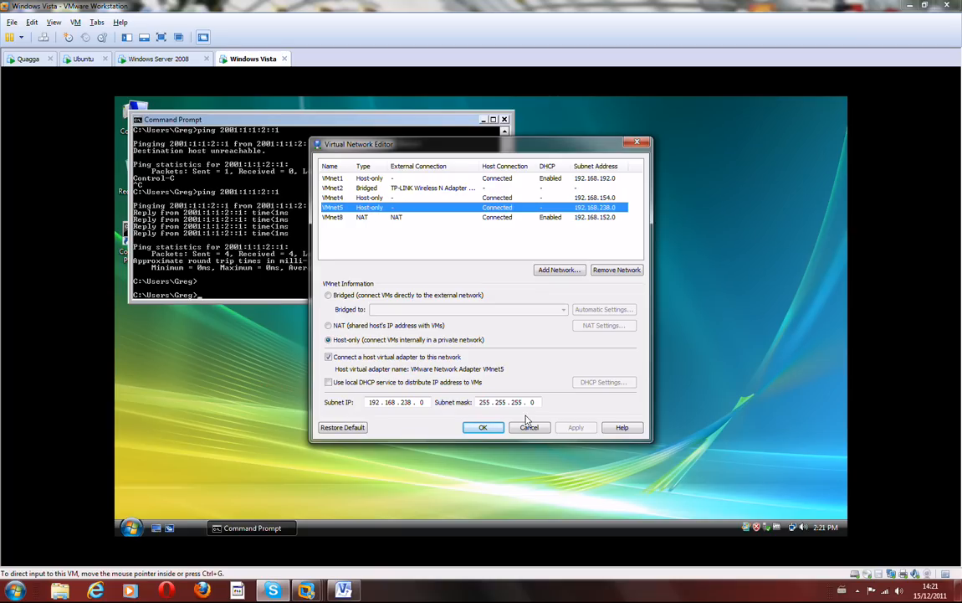
Step: Cancel out of the Virtual Network Editor and switch to the Windows Server 2008 VM
{"action": "left_click", "coordinate": [529, 427]}
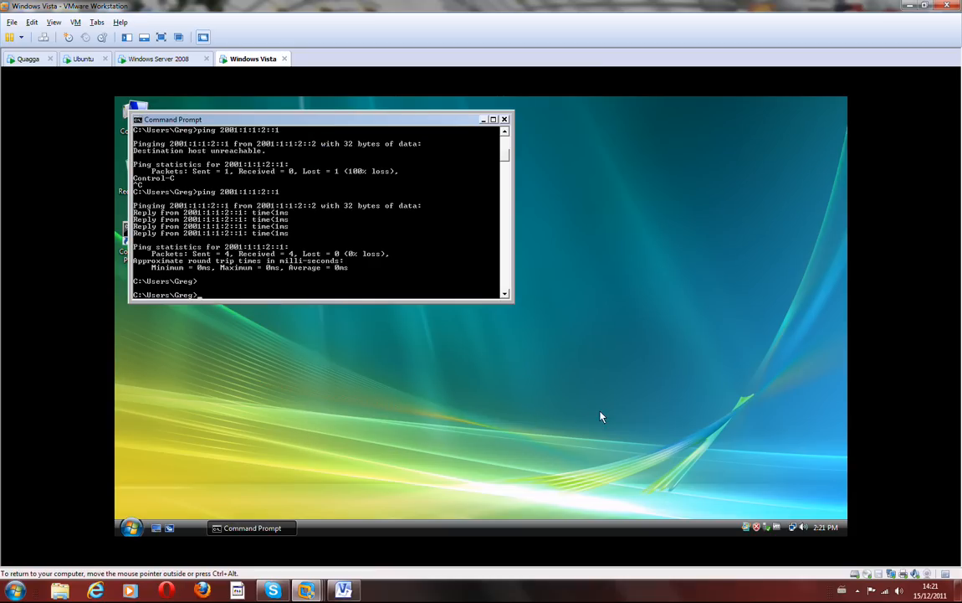
{"action": "left_click", "coordinate": [794, 526]}
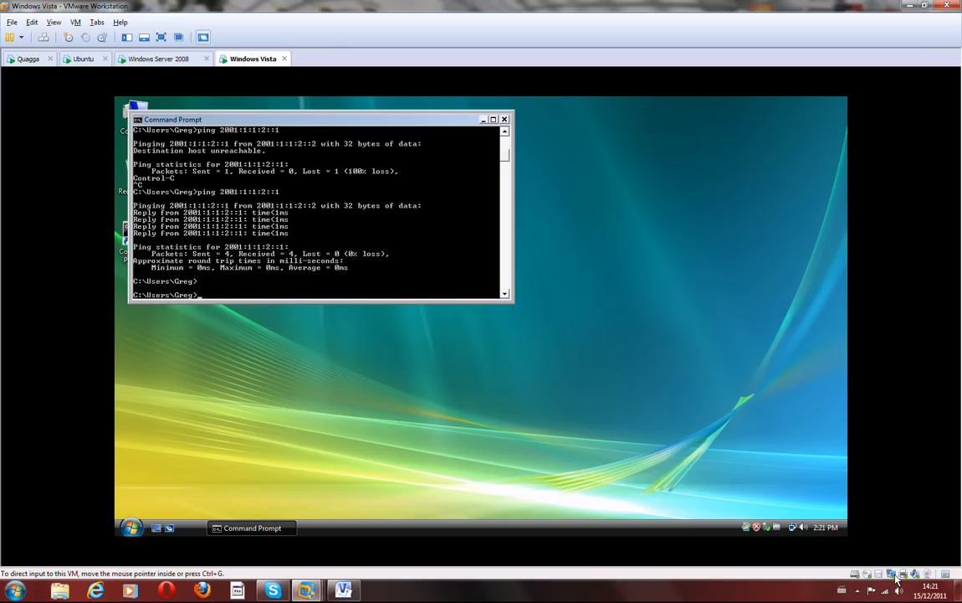
{"action": "mouse_move", "coordinate": [710, 520]}
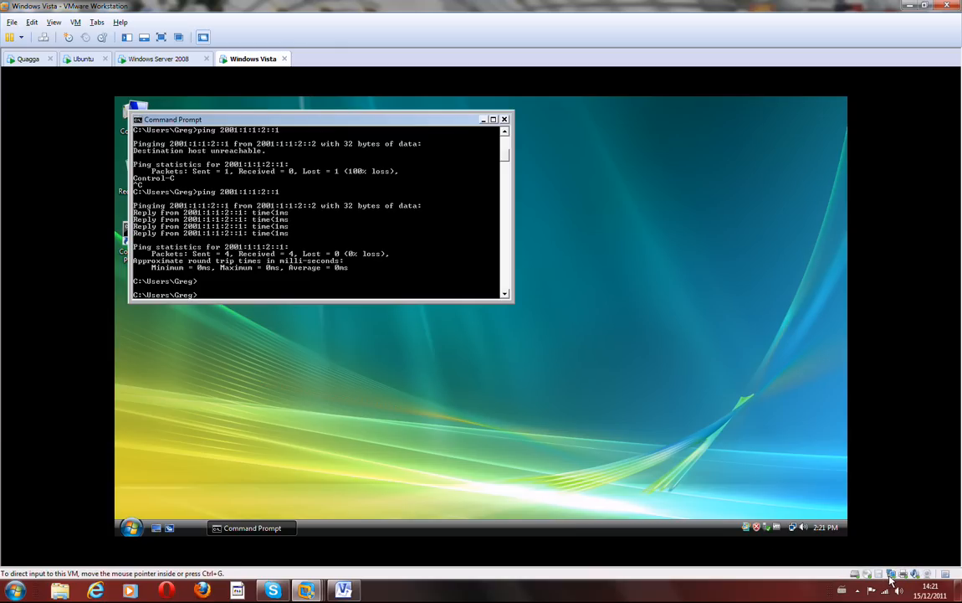
{"action": "left_click", "coordinate": [171, 60]}
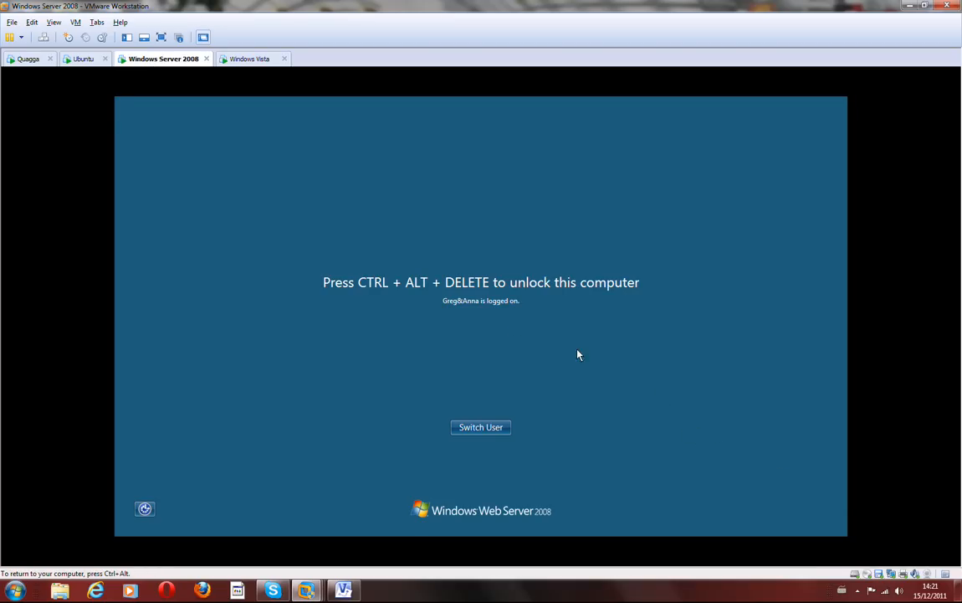
Step: Pass through the Ubuntu VM back to the Quagga router showing its successful IPv6 pings
{"action": "left_click", "coordinate": [82, 57]}
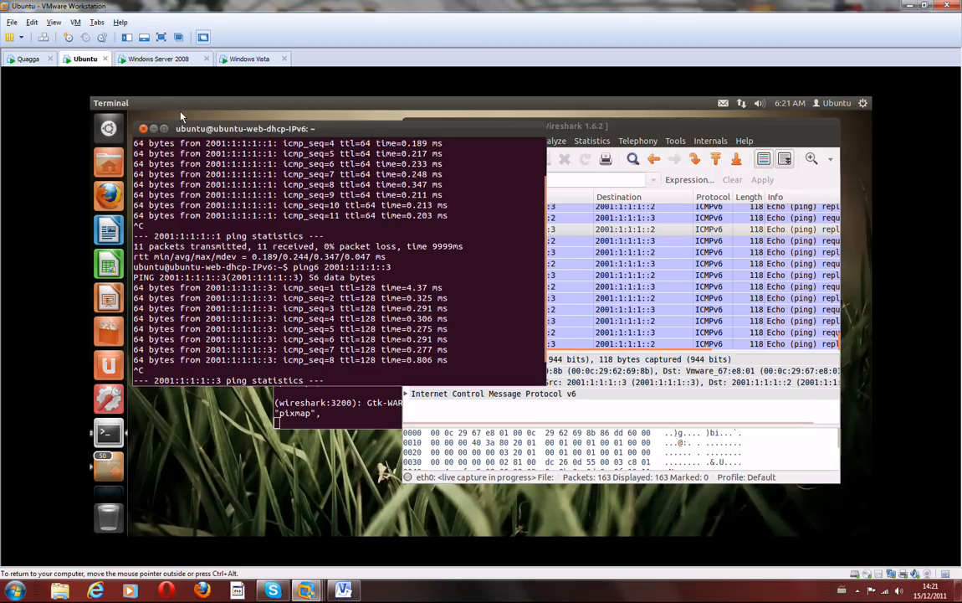
{"action": "left_click", "coordinate": [25, 60]}
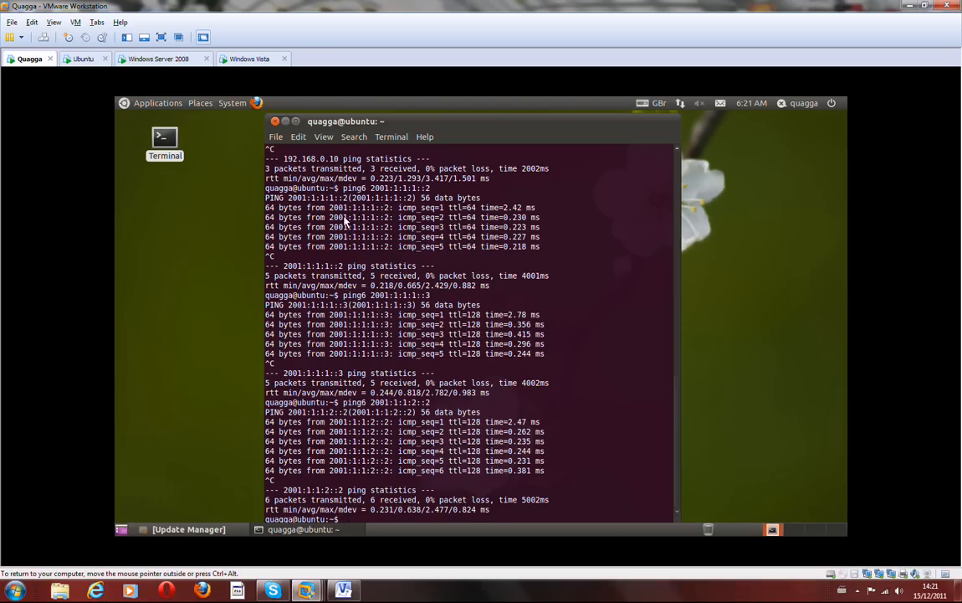
{"action": "mouse_move", "coordinate": [400, 285]}
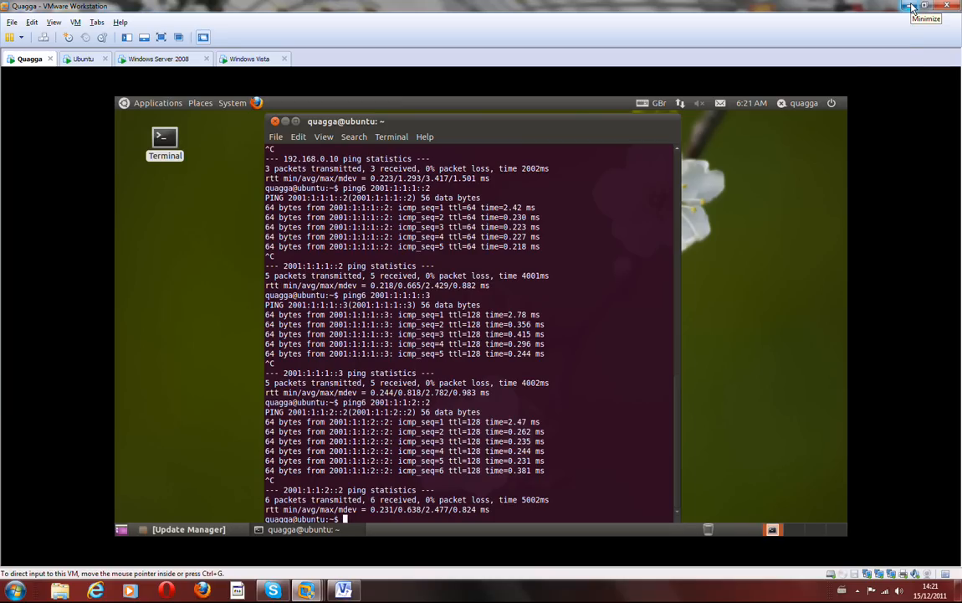
{"action": "mouse_move", "coordinate": [887, 40]}
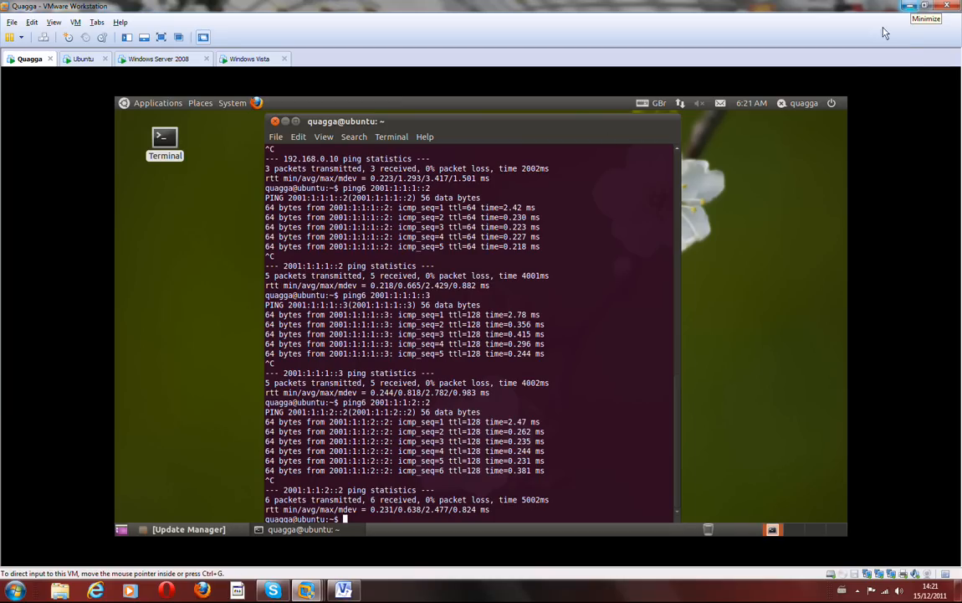